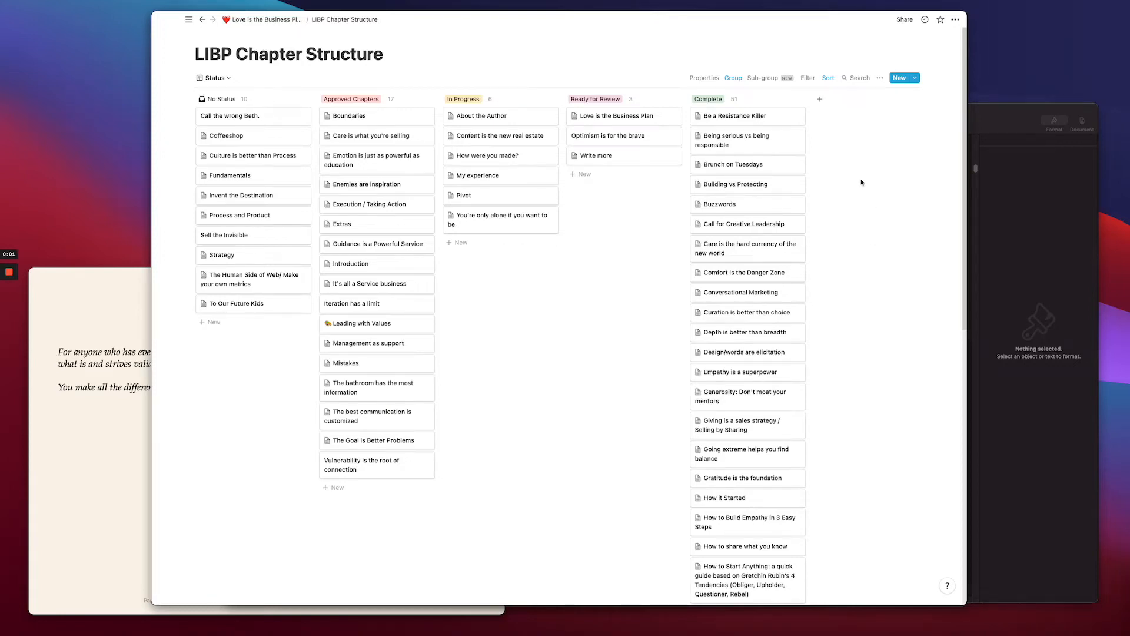
{"action": "mouse_move", "coordinate": [402, 449]}
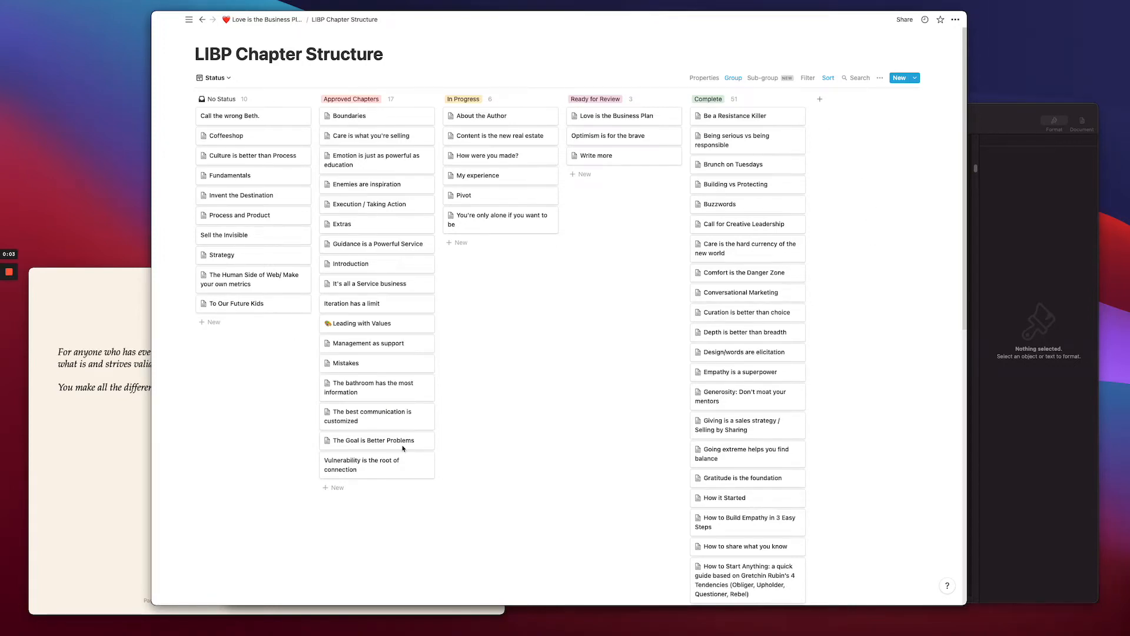
Scroll through the Love is the Business Plan manuscript, then reopen the LIBP Chapter Structure board.
{"action": "left_click", "coordinate": [265, 19]}
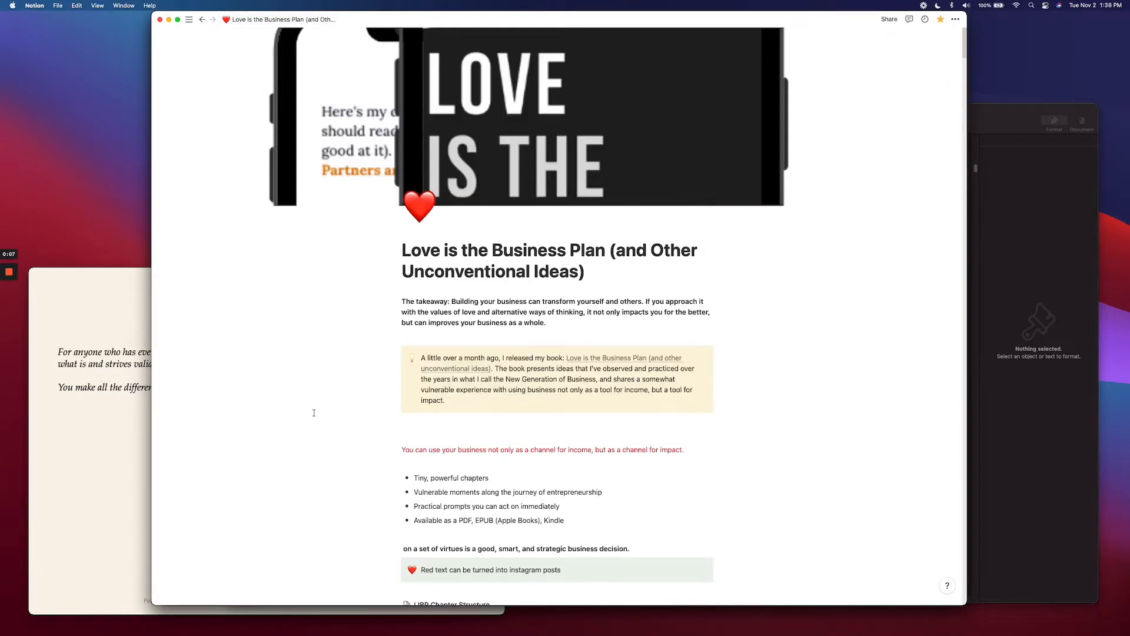
{"action": "scroll", "scroll_direction": "down", "scroll_amount": 3}
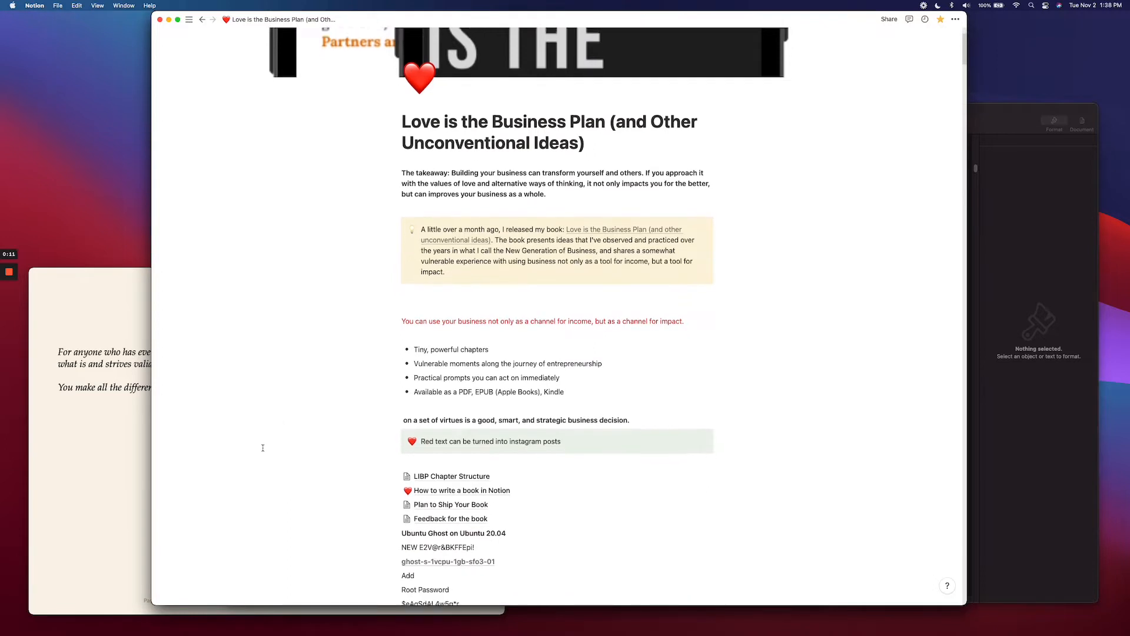
{"action": "scroll", "scroll_direction": "down", "scroll_amount": 3}
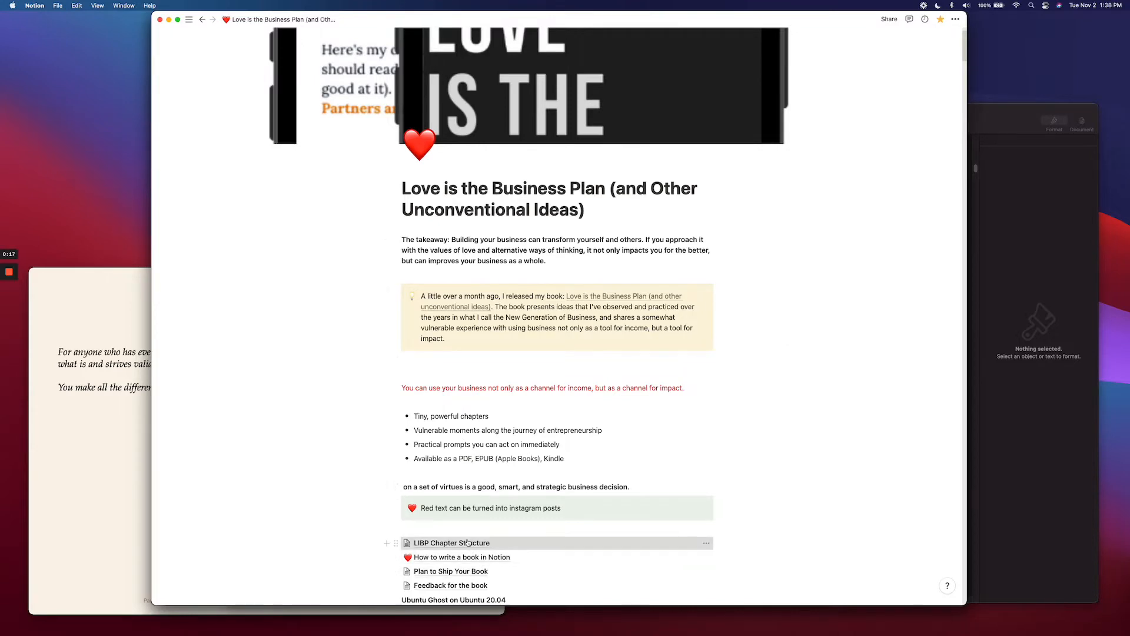
{"action": "left_click", "coordinate": [450, 542]}
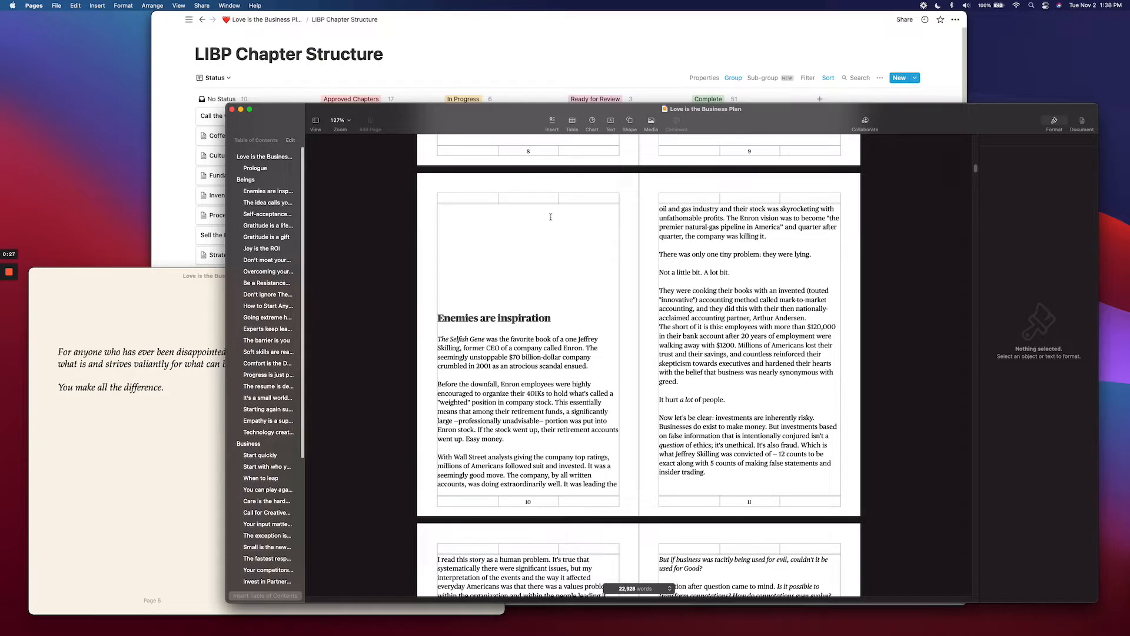
{"action": "mouse_move", "coordinate": [177, 315]}
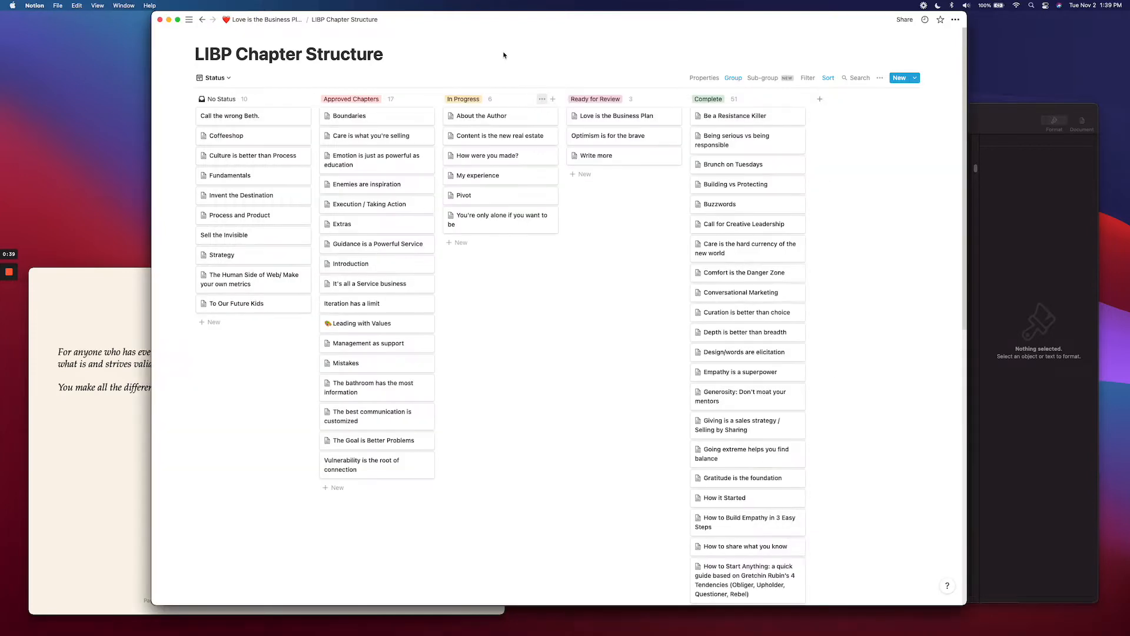
{"action": "mouse_move", "coordinate": [800, 245]}
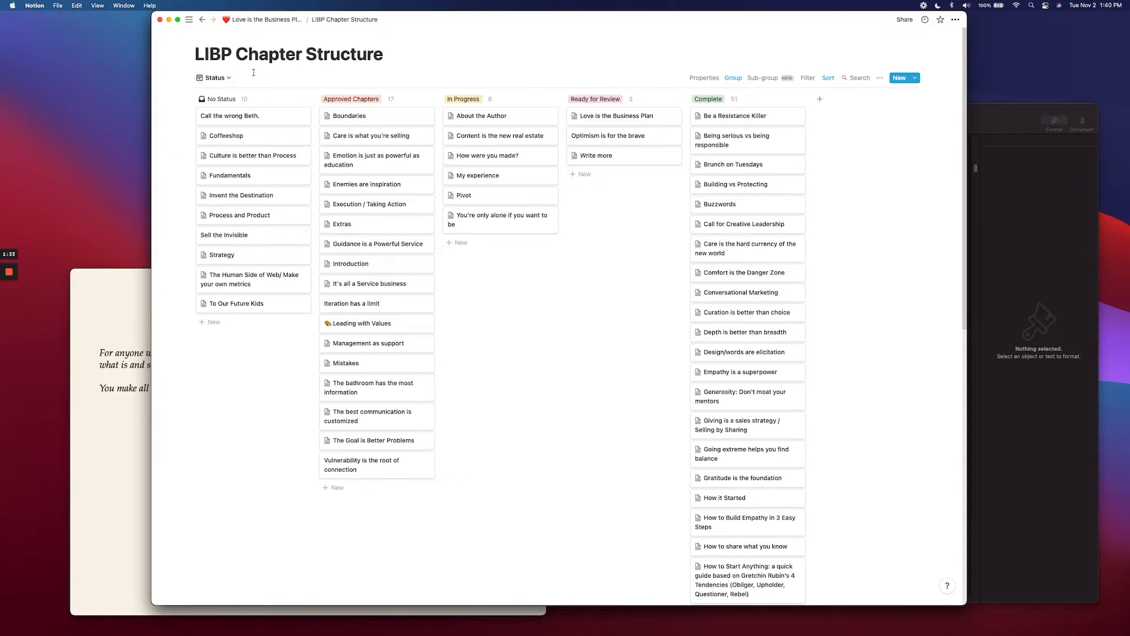
{"action": "mouse_move", "coordinate": [465, 99]}
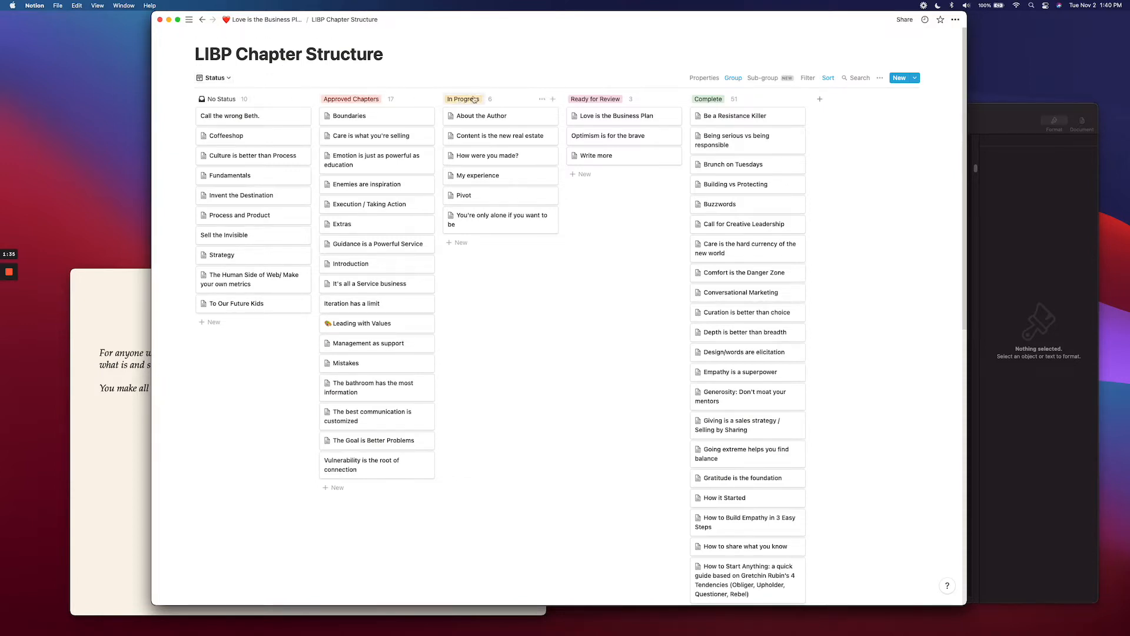
{"action": "mouse_move", "coordinate": [518, 80]}
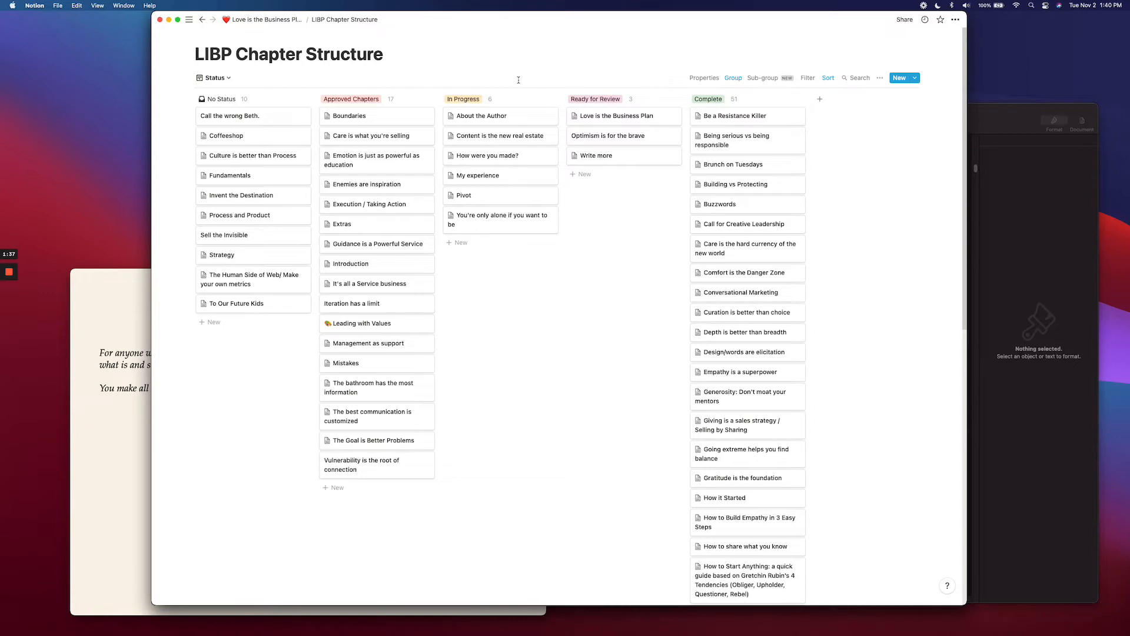
{"action": "mouse_move", "coordinate": [227, 99]}
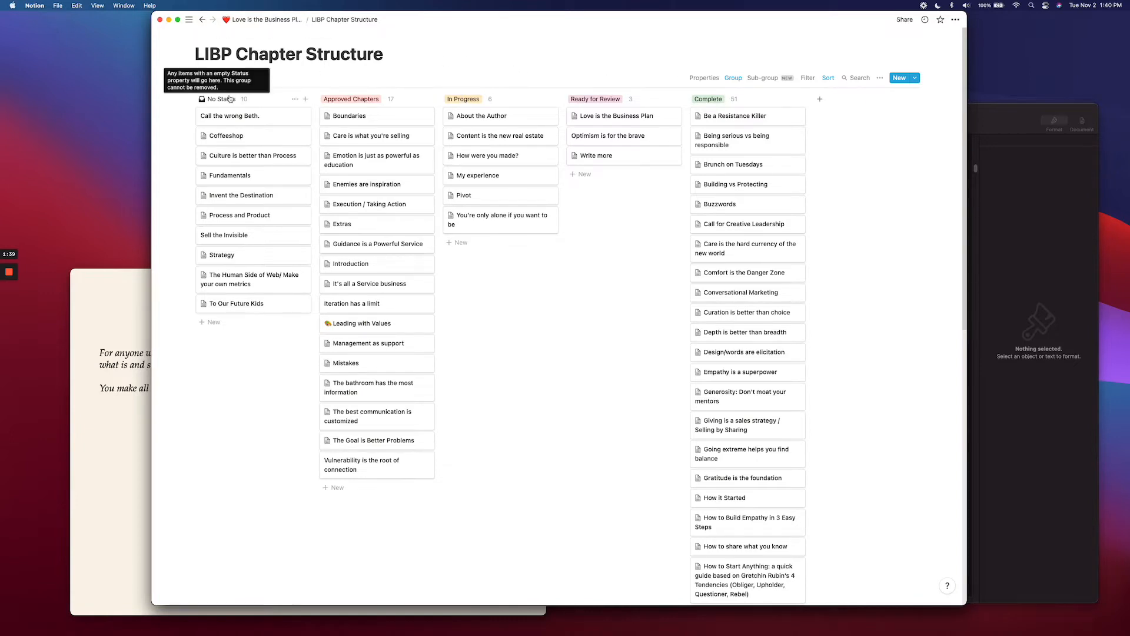
{"action": "mouse_move", "coordinate": [260, 78]}
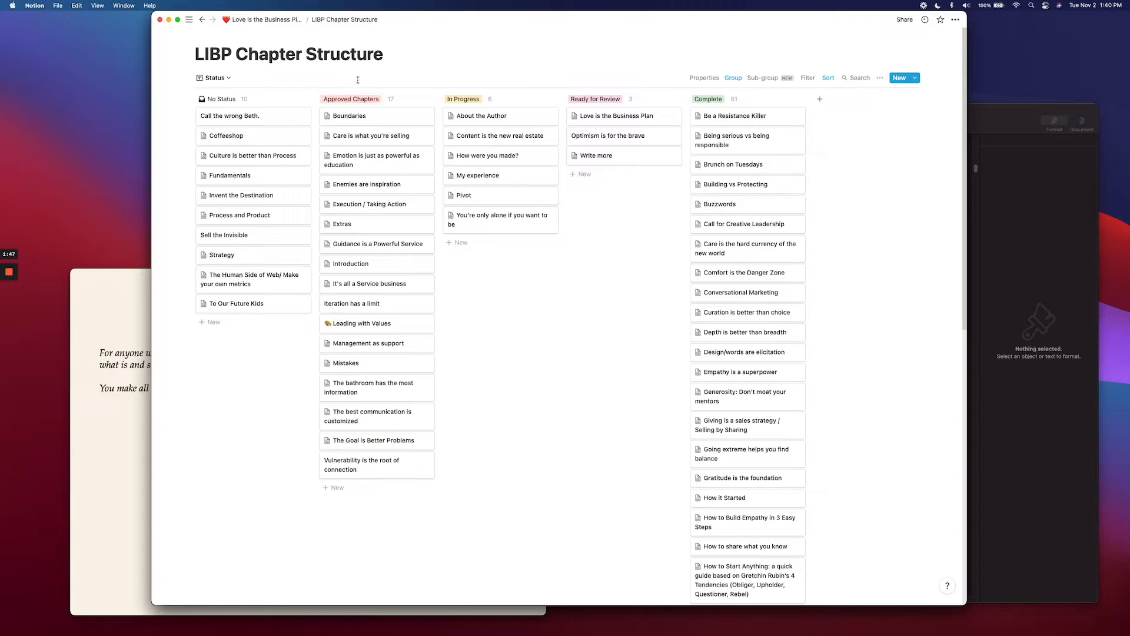
{"action": "mouse_move", "coordinate": [460, 70]}
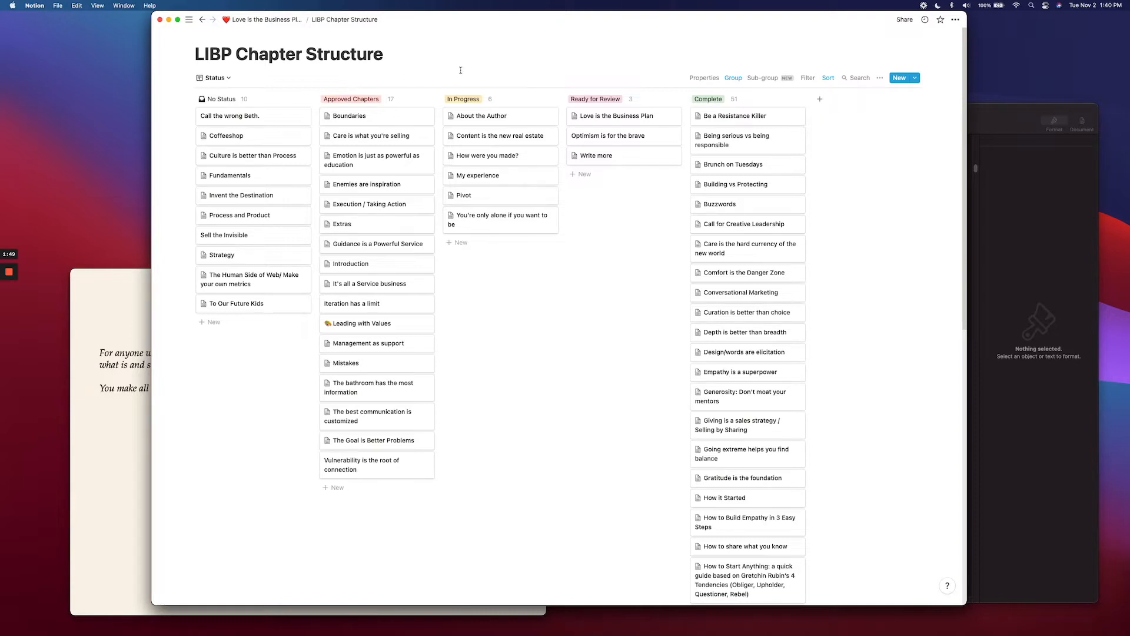
{"action": "mouse_move", "coordinate": [464, 99]}
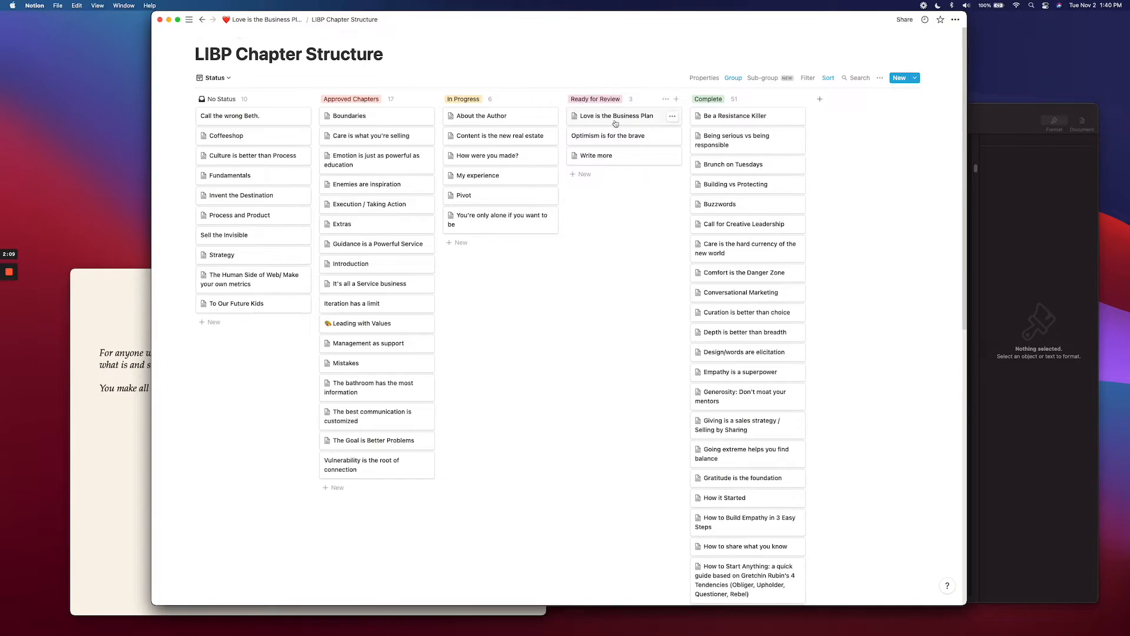
Preview the 'Love is the Business Plan' card from the Ready for Review column.
{"action": "left_click", "coordinate": [614, 116]}
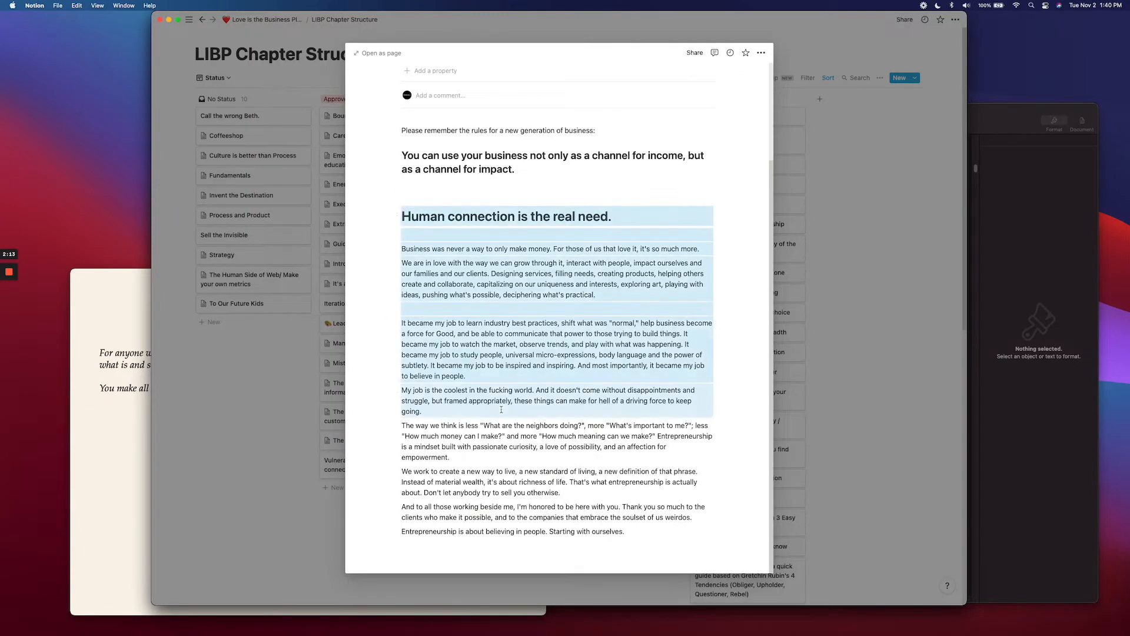
{"action": "left_click_drag", "start_coordinate": [501, 410], "coordinate": [692, 517]}
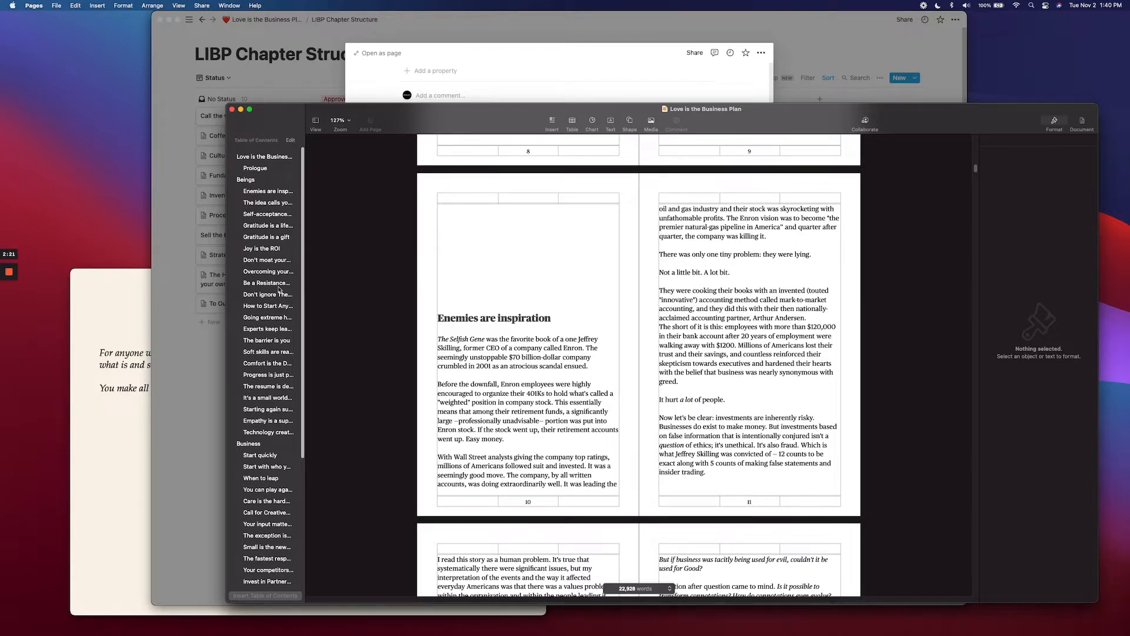
{"action": "mouse_move", "coordinate": [624, 78]}
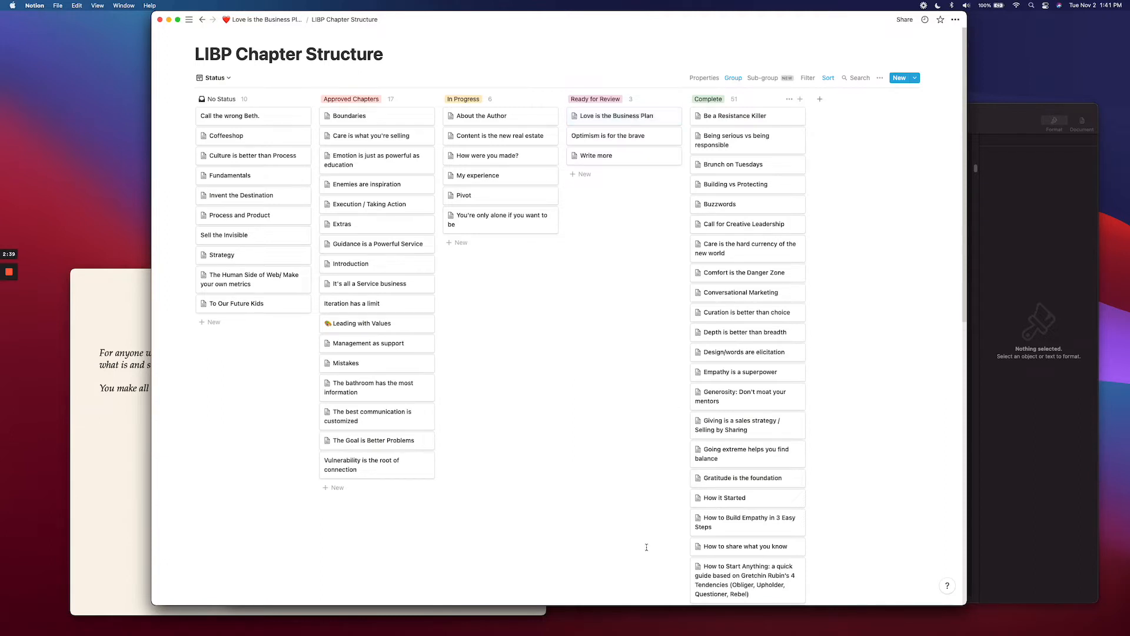
{"action": "mouse_move", "coordinate": [599, 542]}
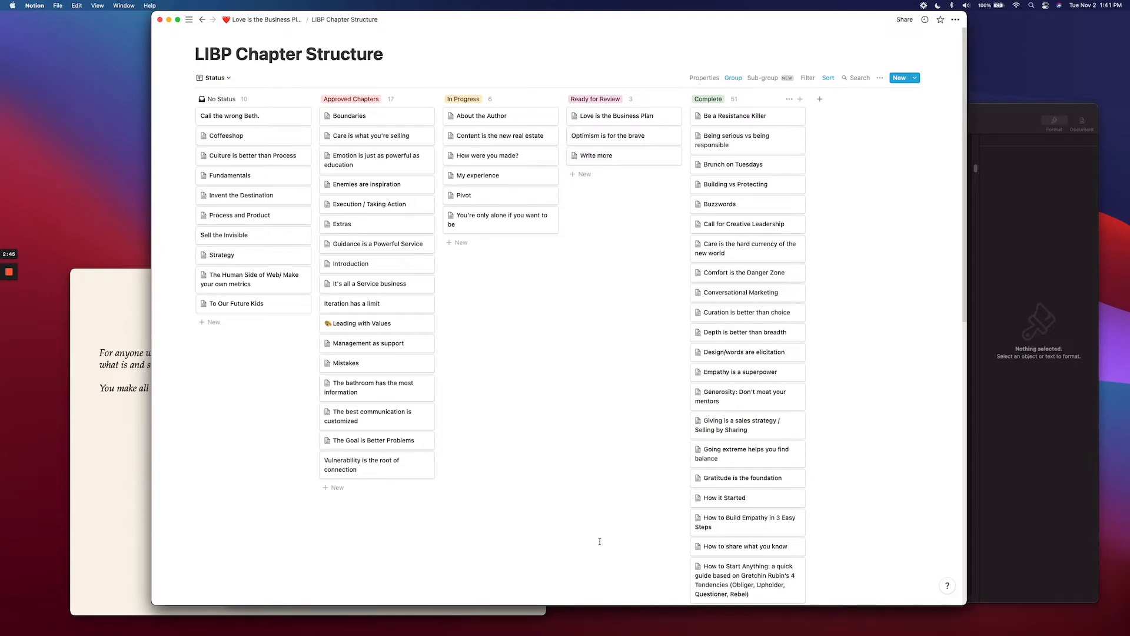
{"action": "mouse_move", "coordinate": [647, 559]}
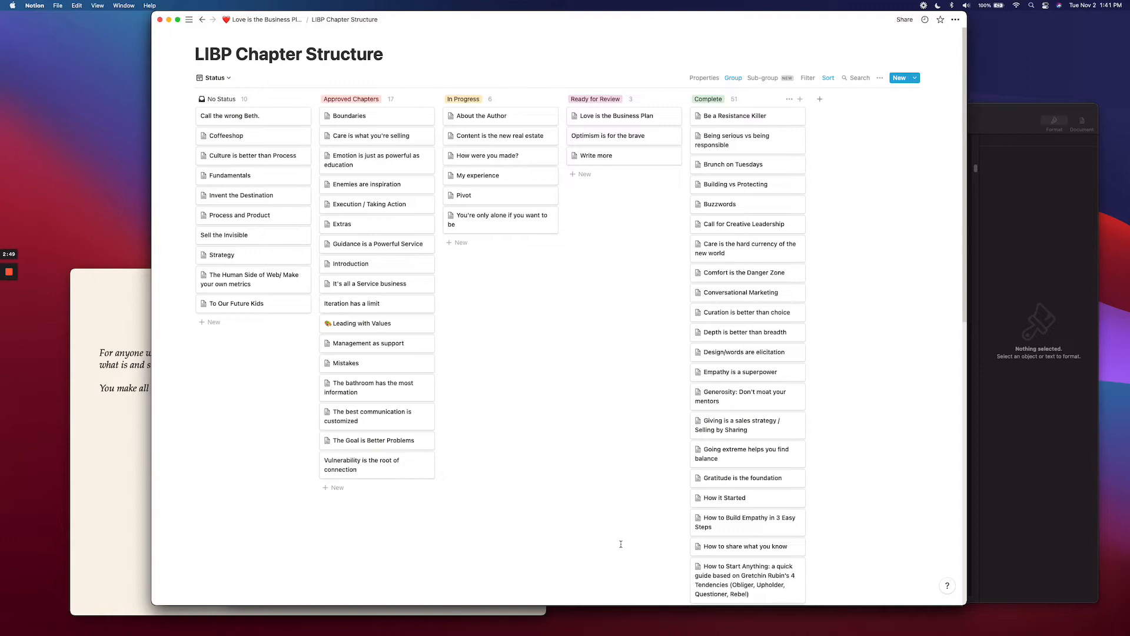
{"action": "mouse_move", "coordinate": [578, 546]}
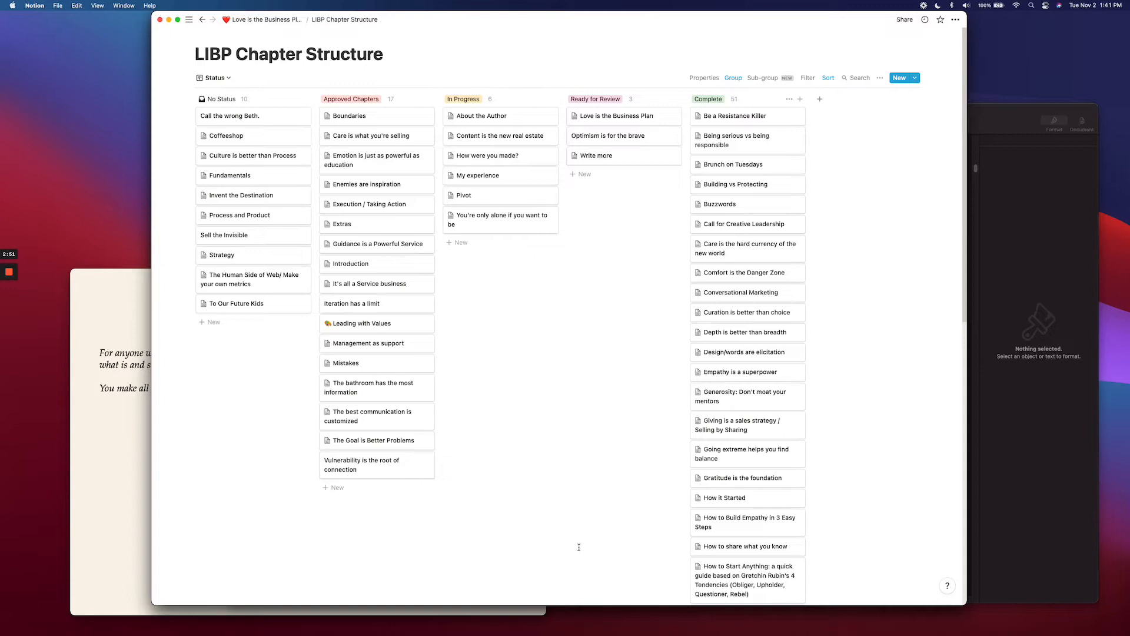
{"action": "mouse_move", "coordinate": [253, 524]}
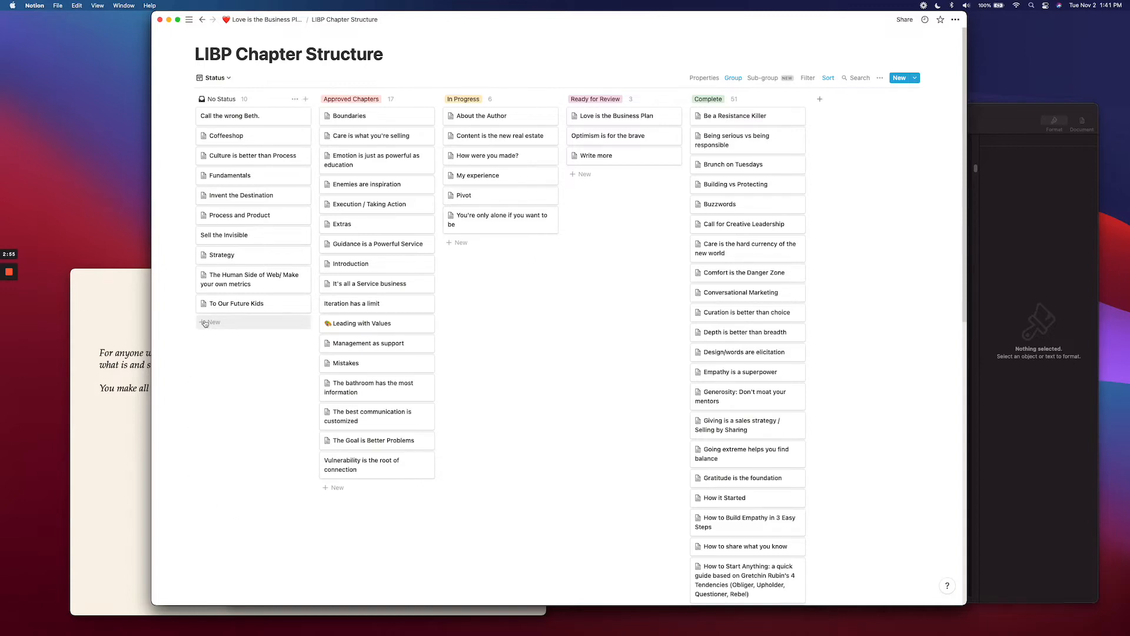
Create a card titled 'Playing Guitar' in the No Status column.
{"action": "left_click", "coordinate": [211, 322]}
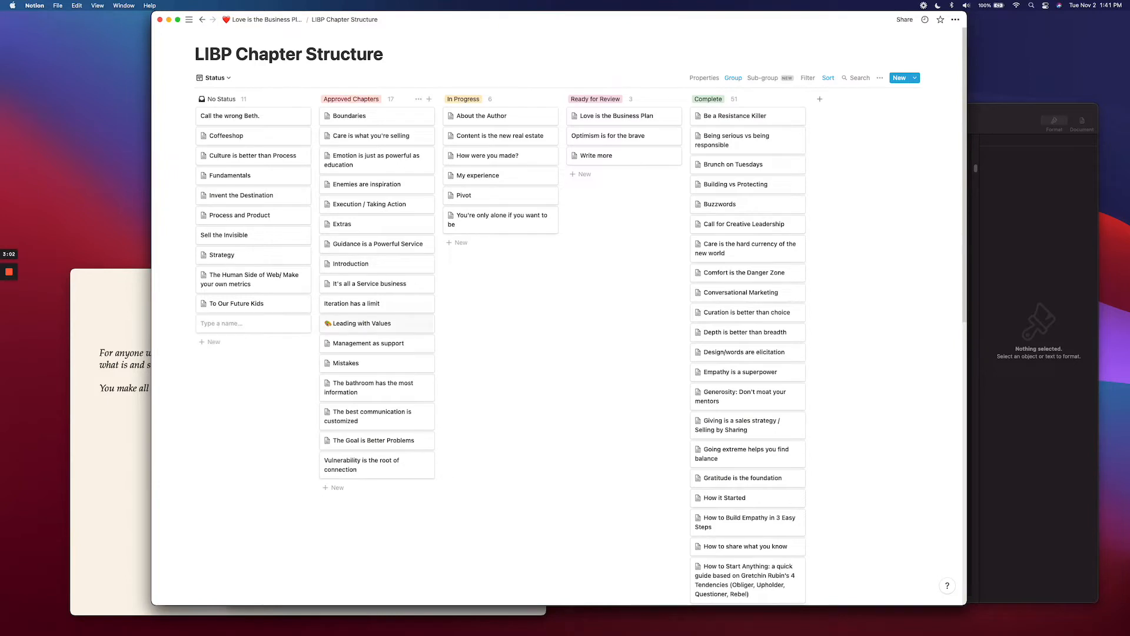
{"action": "mouse_move", "coordinate": [531, 460]}
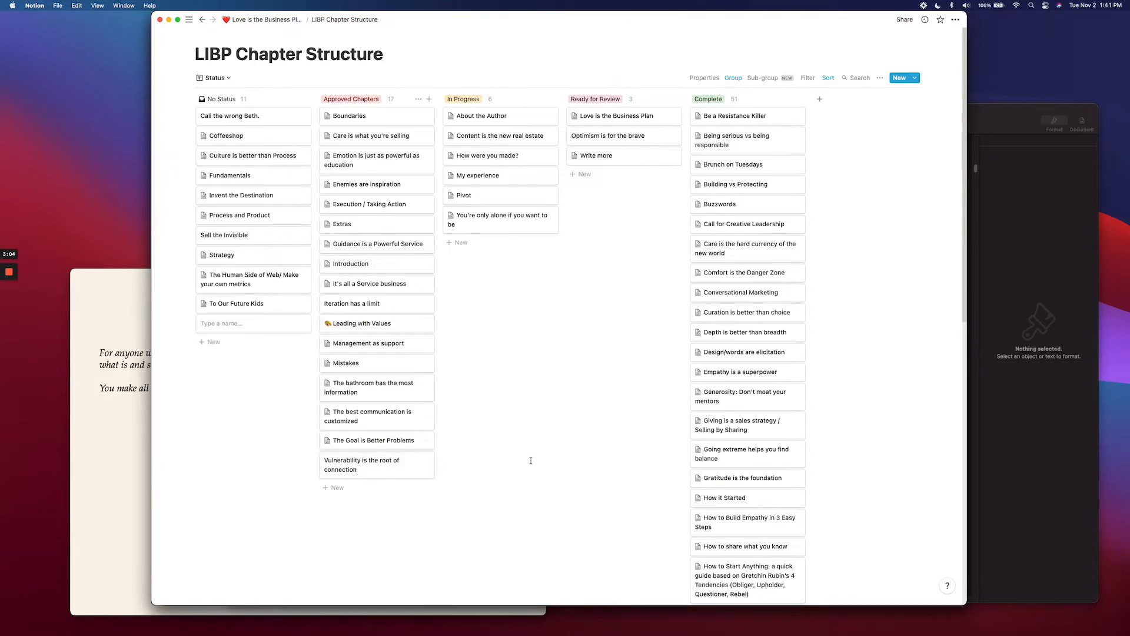
{"action": "type", "text": "Playing Guitar"}
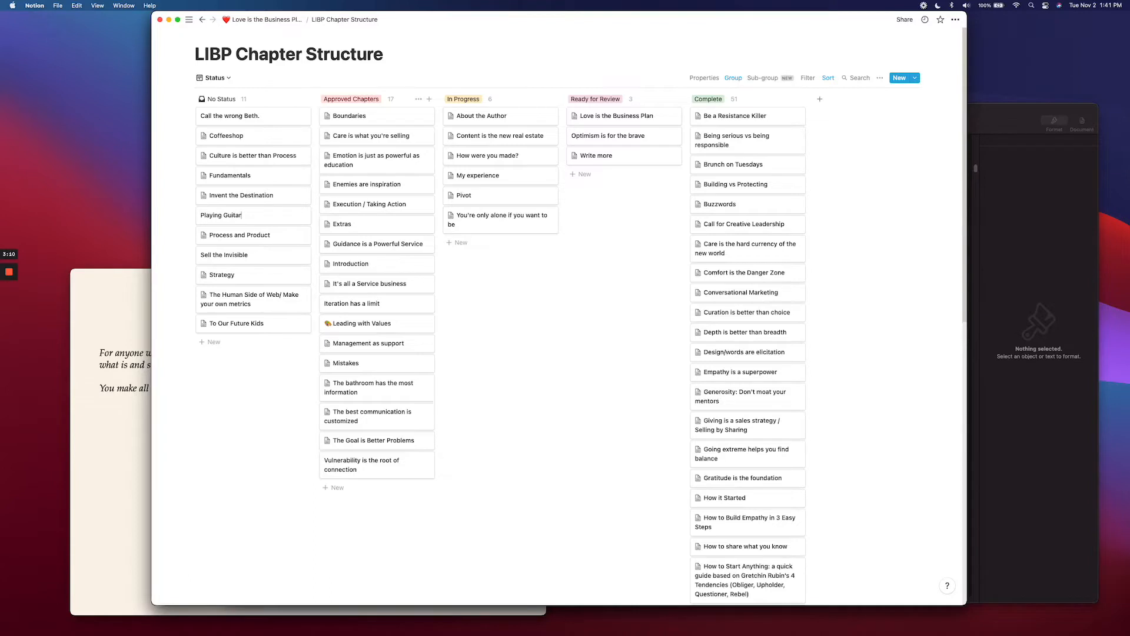
{"action": "left_click", "coordinate": [220, 215]}
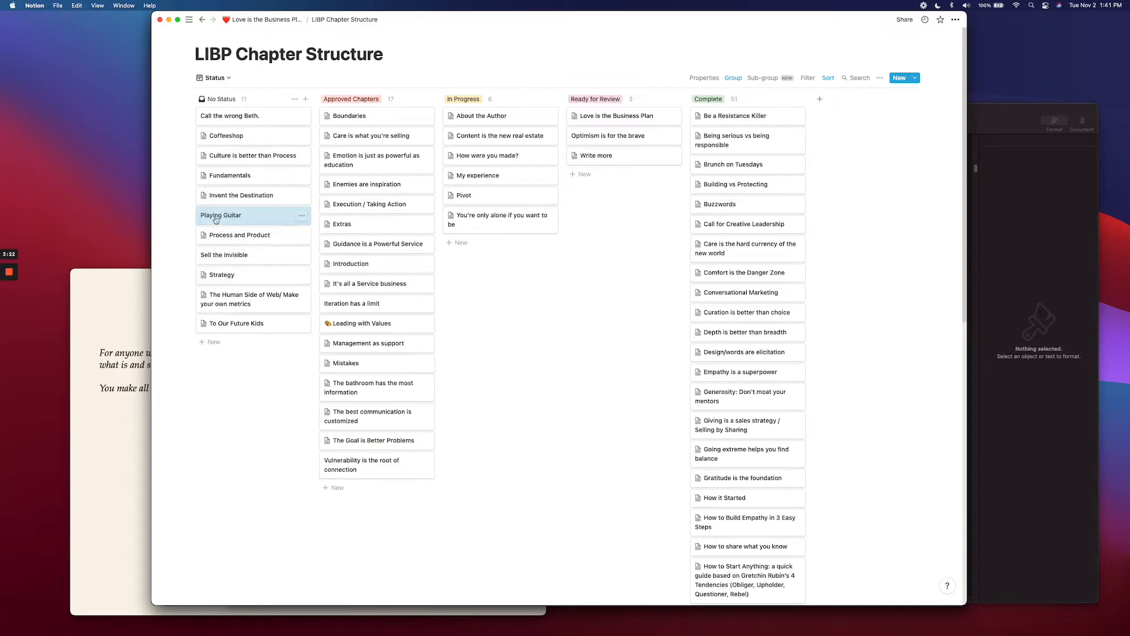
Open the empty Playing Guitar page, click its body, then go back to the board.
{"action": "left_click", "coordinate": [220, 214]}
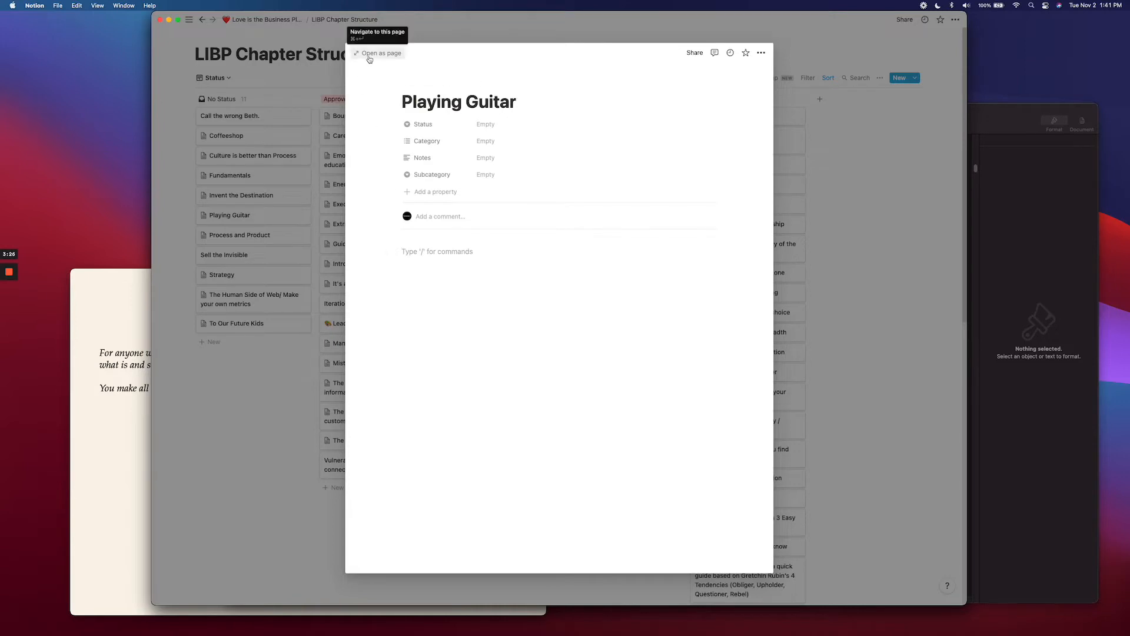
{"action": "mouse_move", "coordinate": [484, 263]}
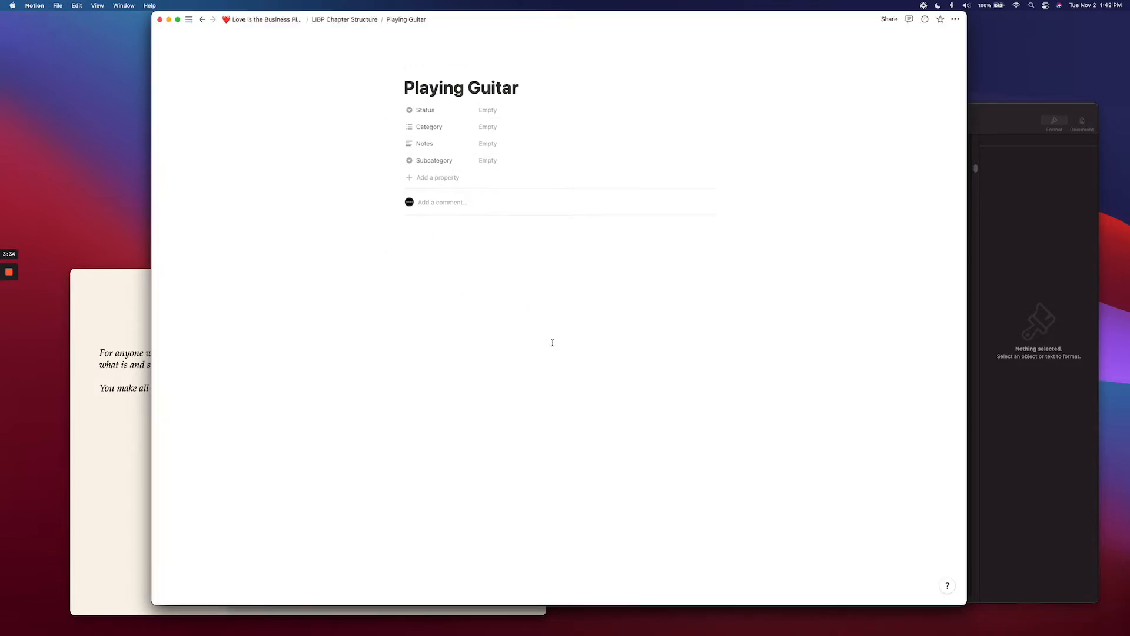
{"action": "left_click", "coordinate": [472, 237]}
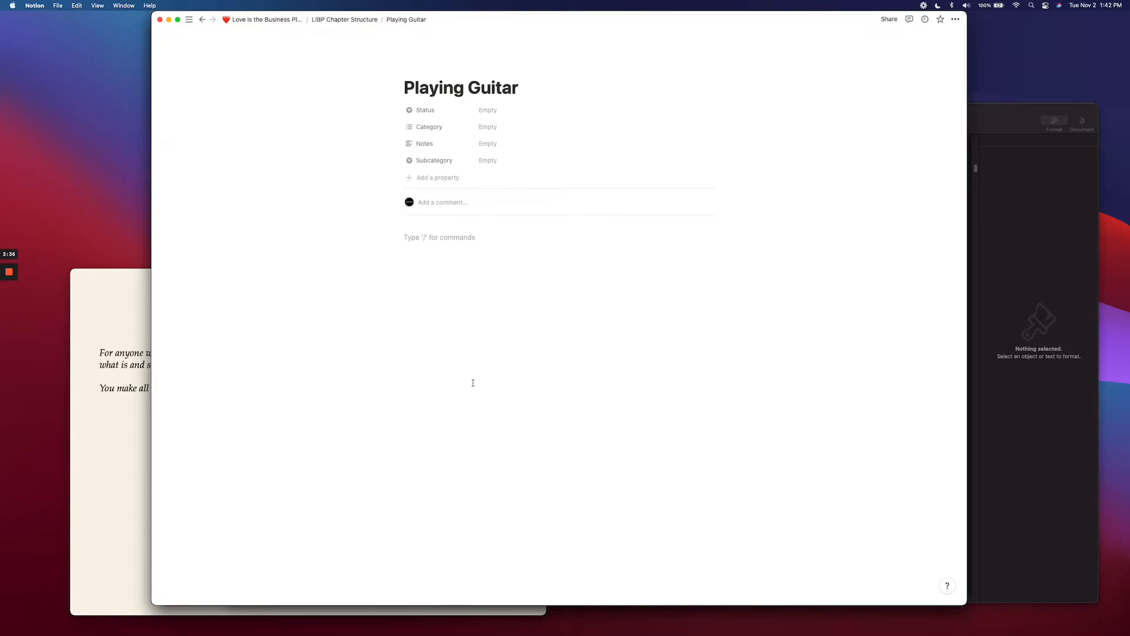
{"action": "mouse_move", "coordinate": [280, 154]}
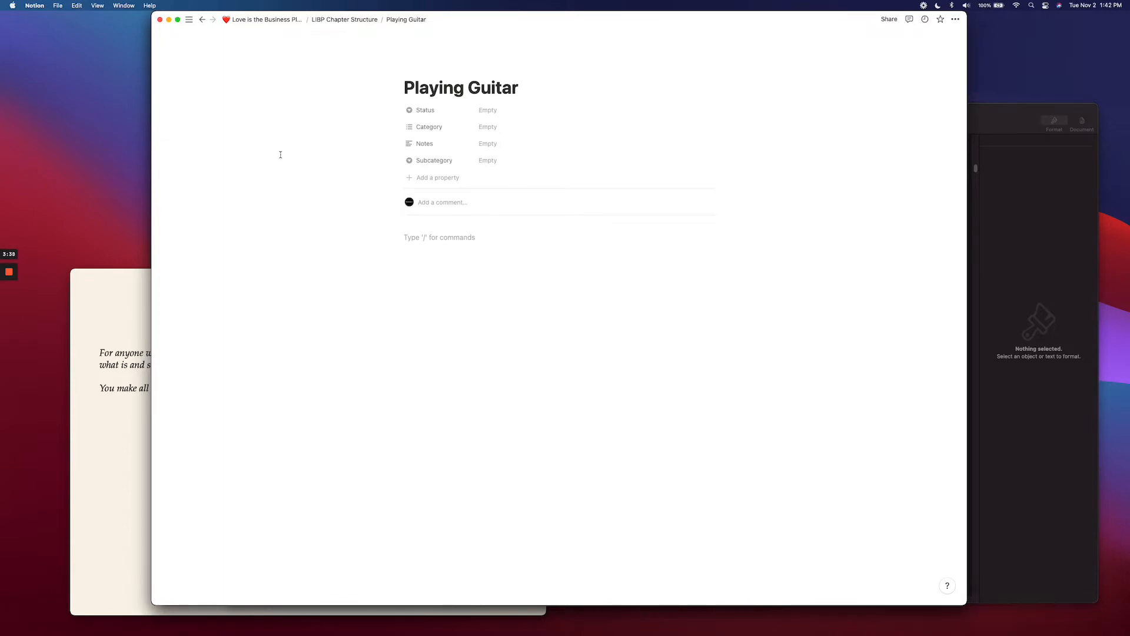
{"action": "mouse_move", "coordinate": [202, 19]}
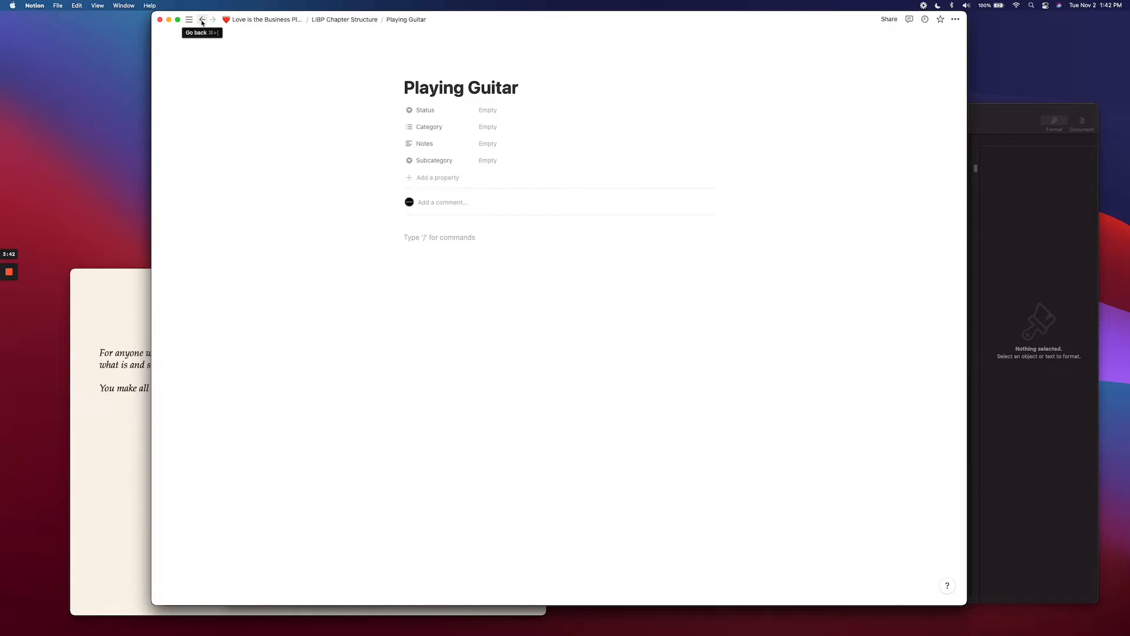
{"action": "left_click", "coordinate": [202, 19]}
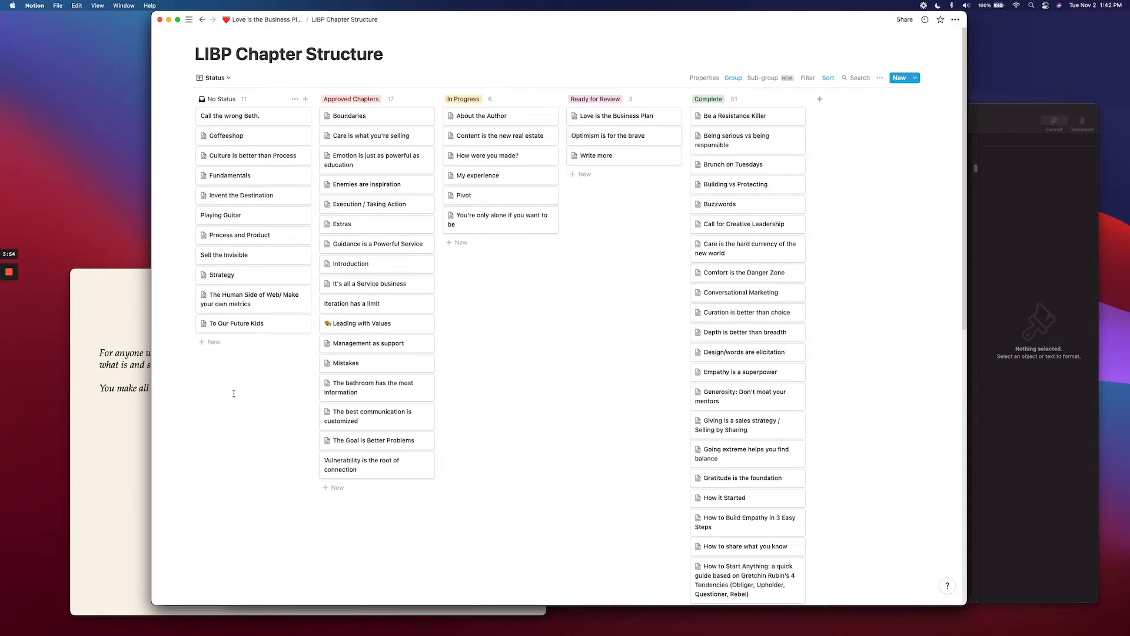
{"action": "mouse_move", "coordinate": [301, 217]}
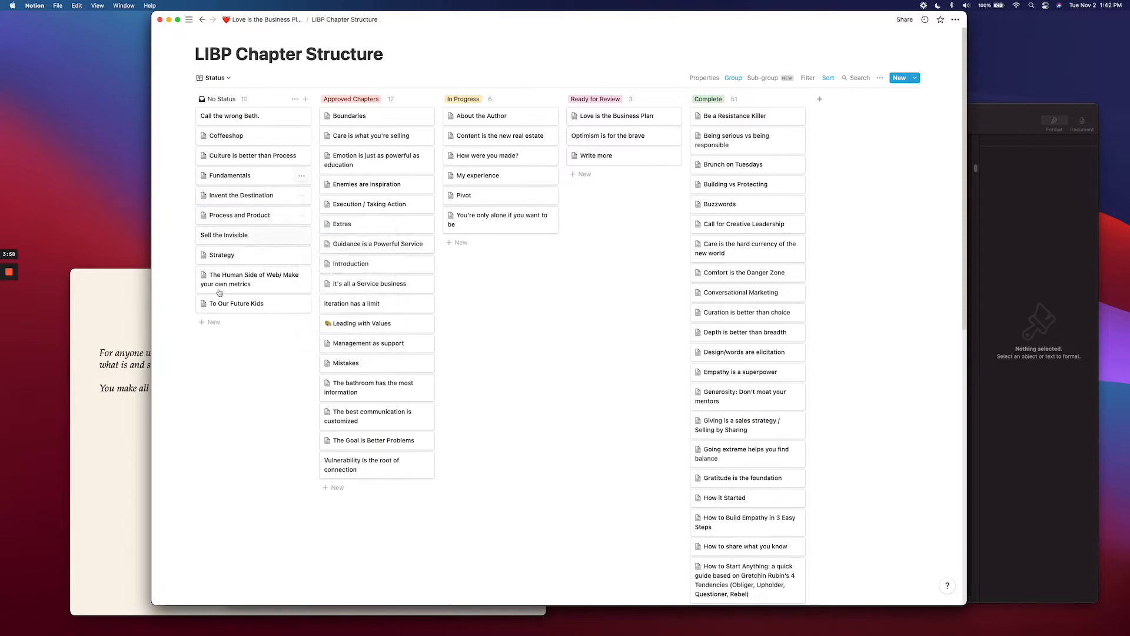
{"action": "mouse_move", "coordinate": [220, 302]}
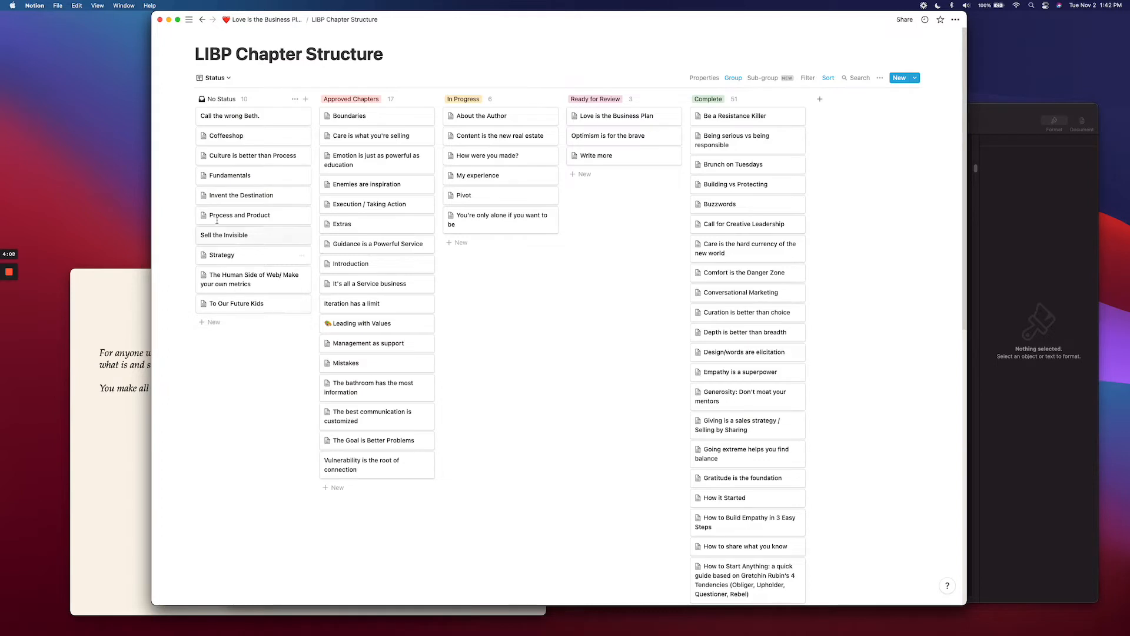
{"action": "mouse_move", "coordinate": [250, 157]}
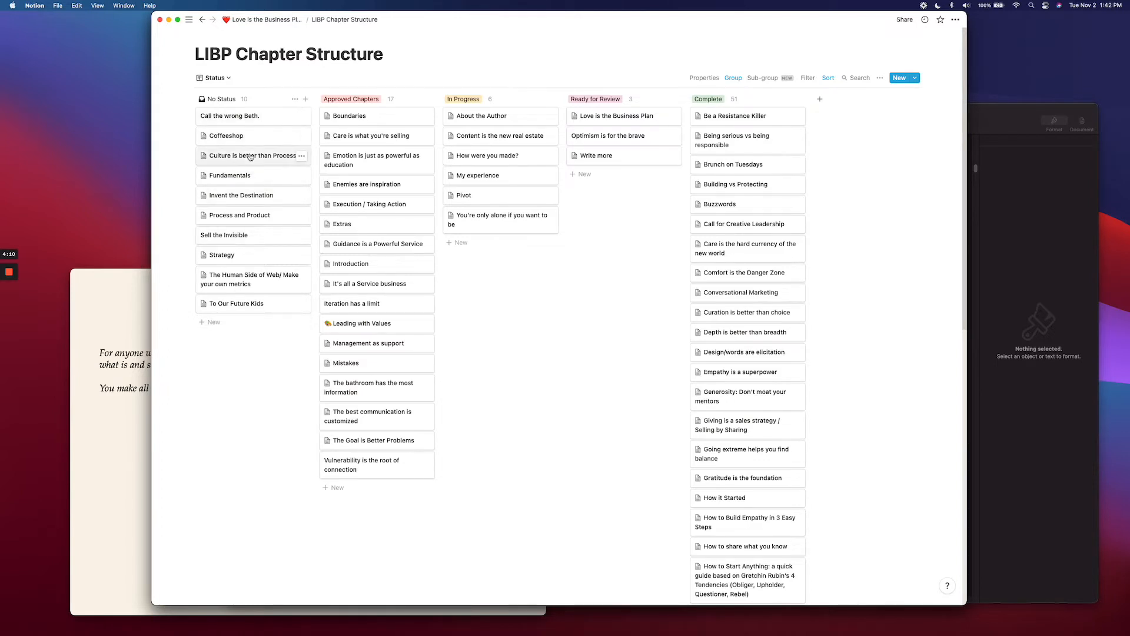
Drag Enemies are inspiration into In Progress, then on to the top of Ready for Review.
{"action": "left_click", "coordinate": [251, 155]}
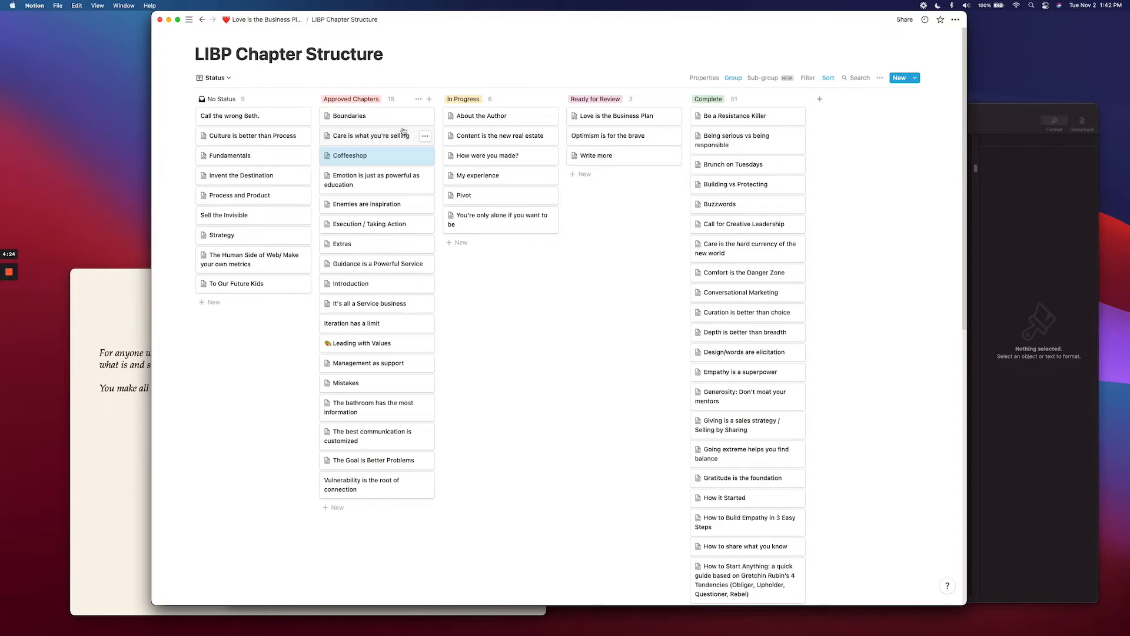
{"action": "mouse_move", "coordinate": [383, 548]}
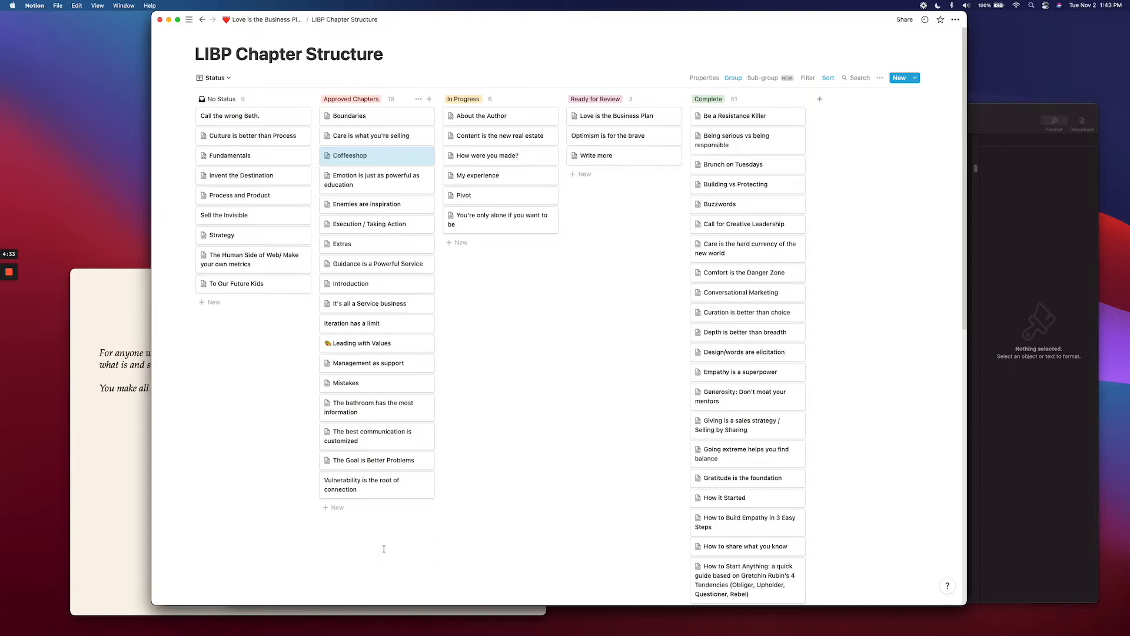
{"action": "mouse_move", "coordinate": [352, 206]}
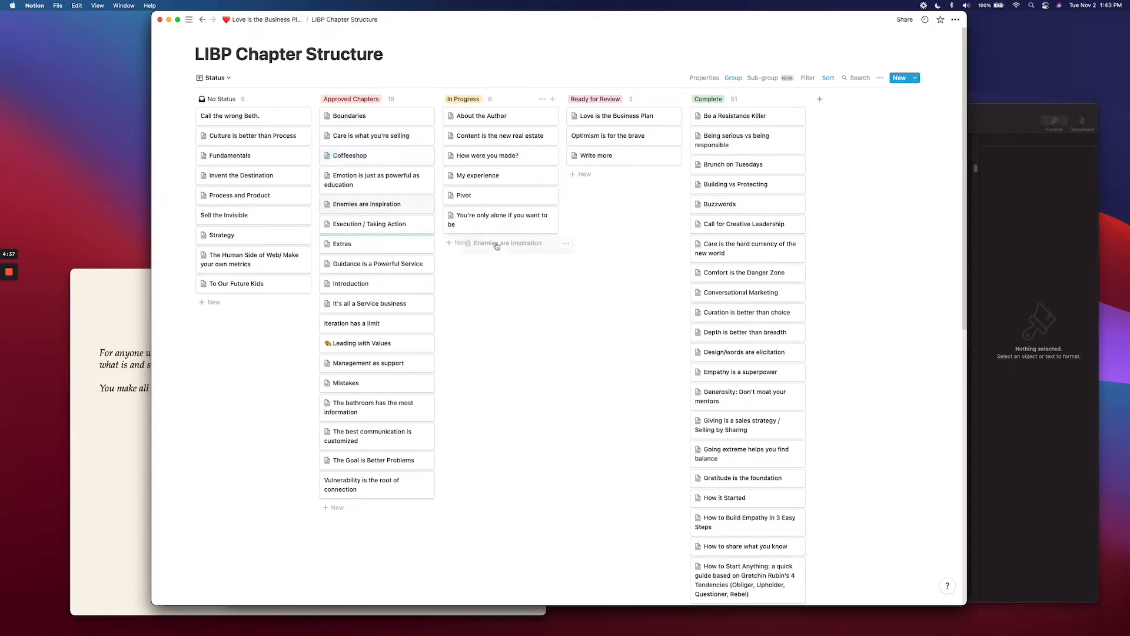
{"action": "left_click_drag", "start_coordinate": [364, 203], "coordinate": [500, 155]}
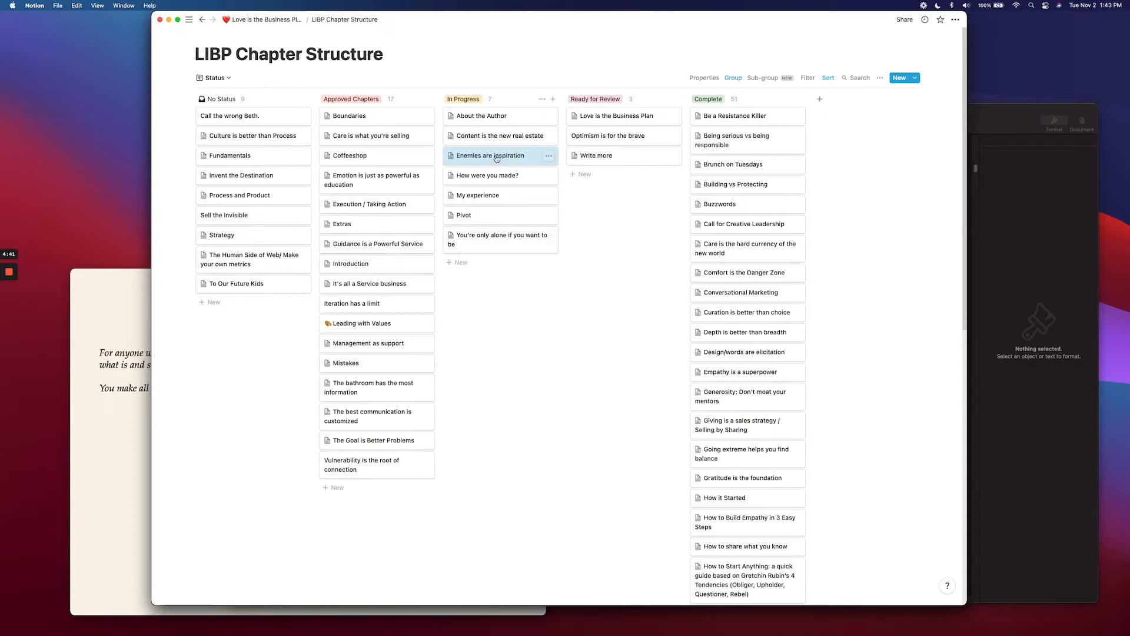
{"action": "mouse_move", "coordinate": [497, 139]}
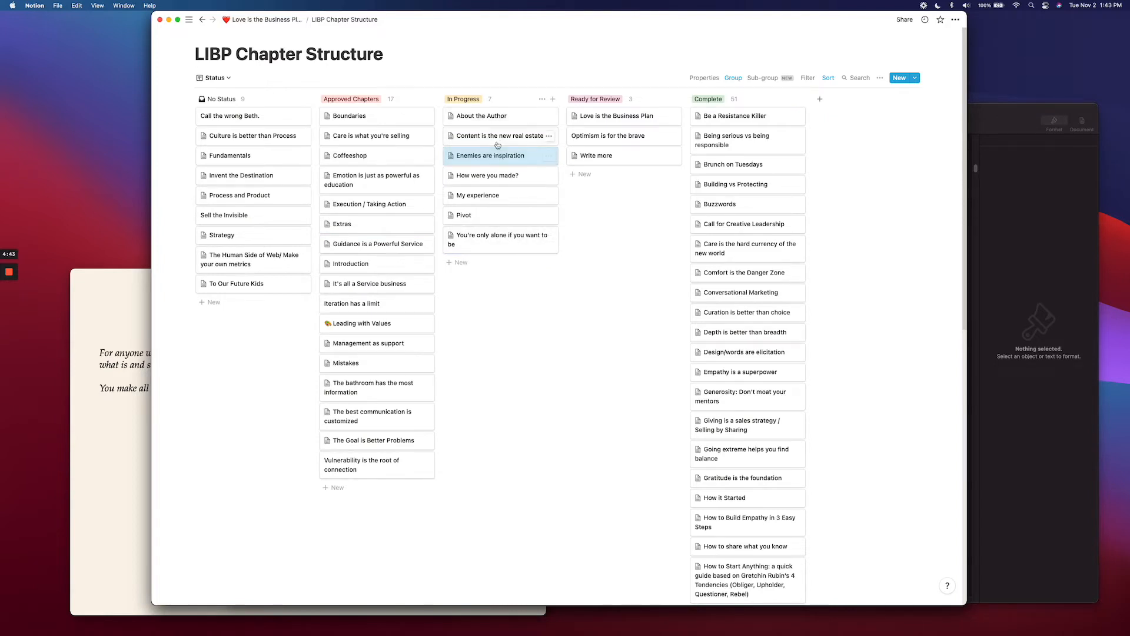
{"action": "mouse_move", "coordinate": [497, 158]}
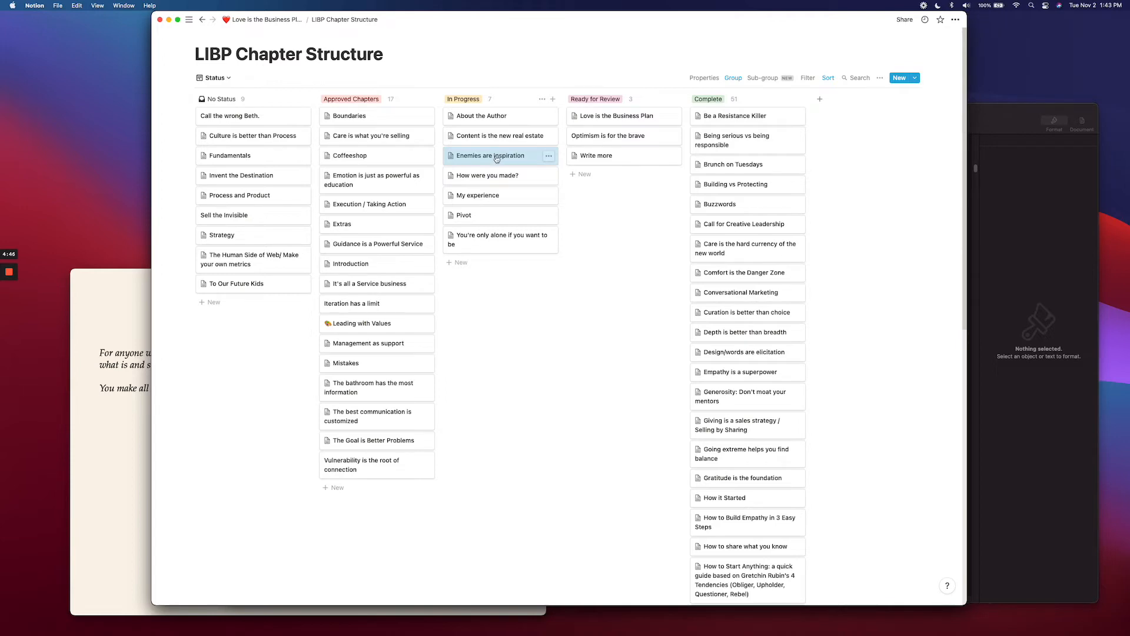
{"action": "left_click", "coordinate": [489, 156]}
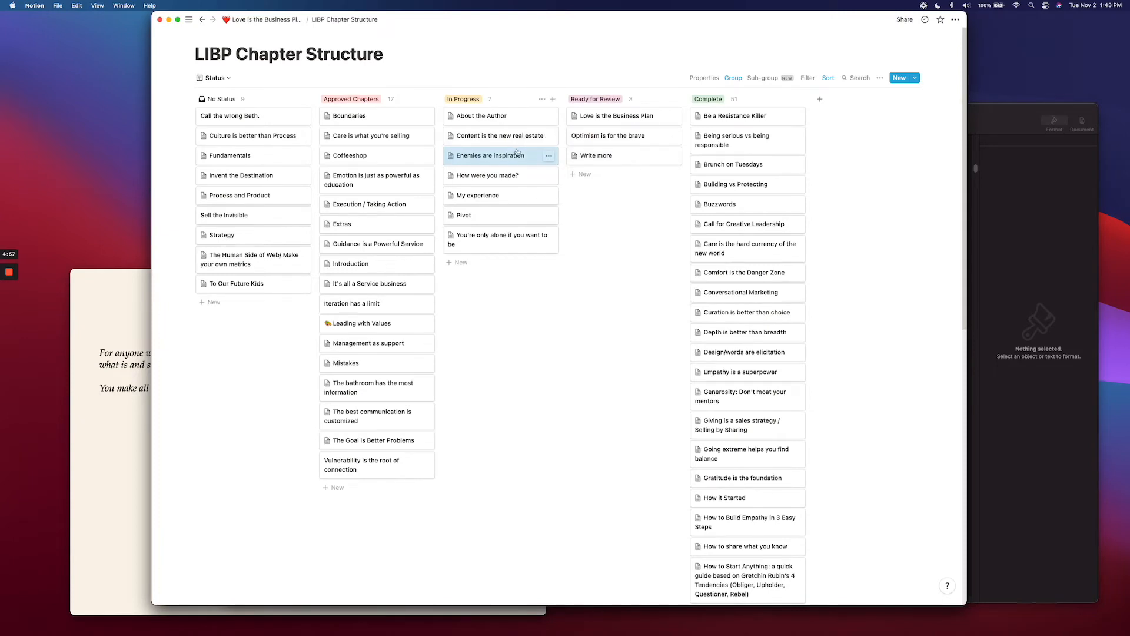
{"action": "mouse_move", "coordinate": [505, 222]}
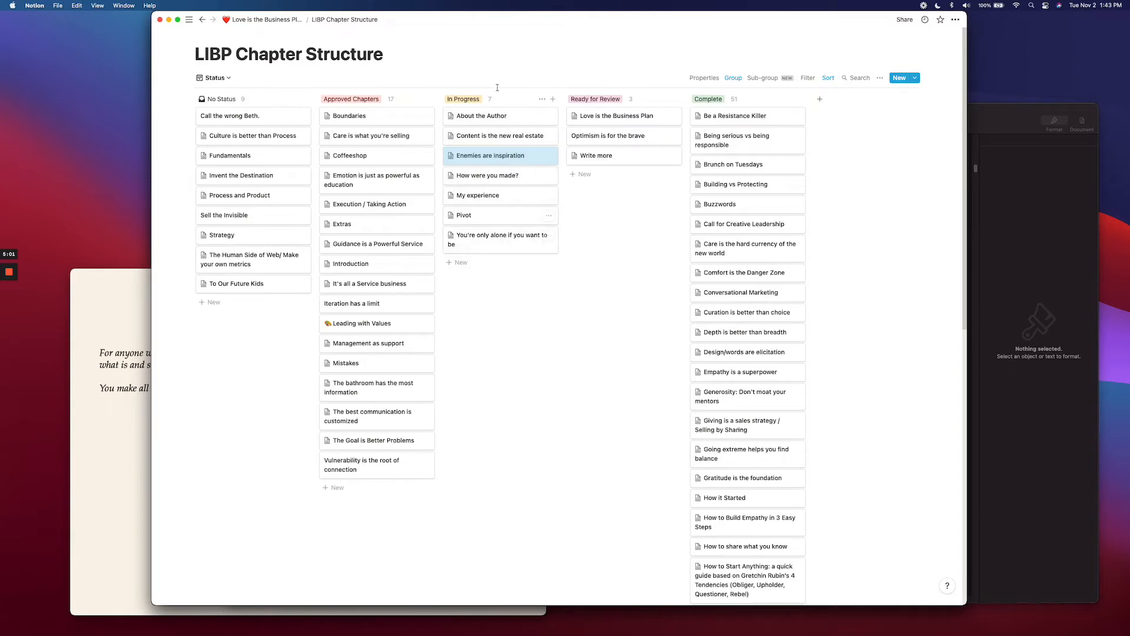
{"action": "mouse_move", "coordinate": [515, 156]}
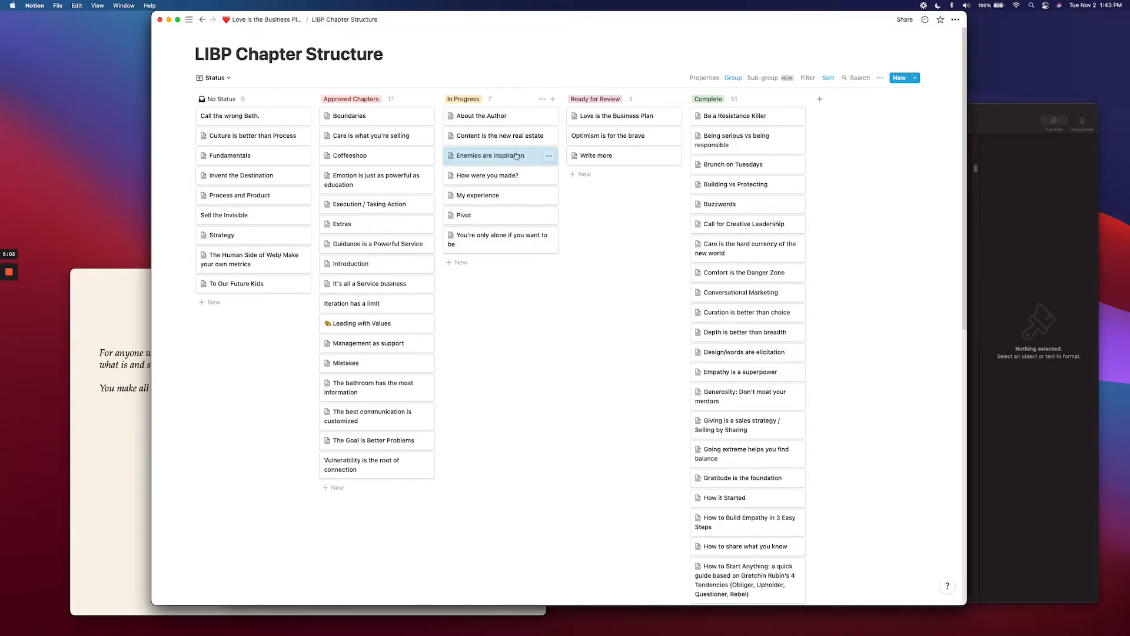
{"action": "left_click_drag", "start_coordinate": [490, 155], "coordinate": [614, 116]}
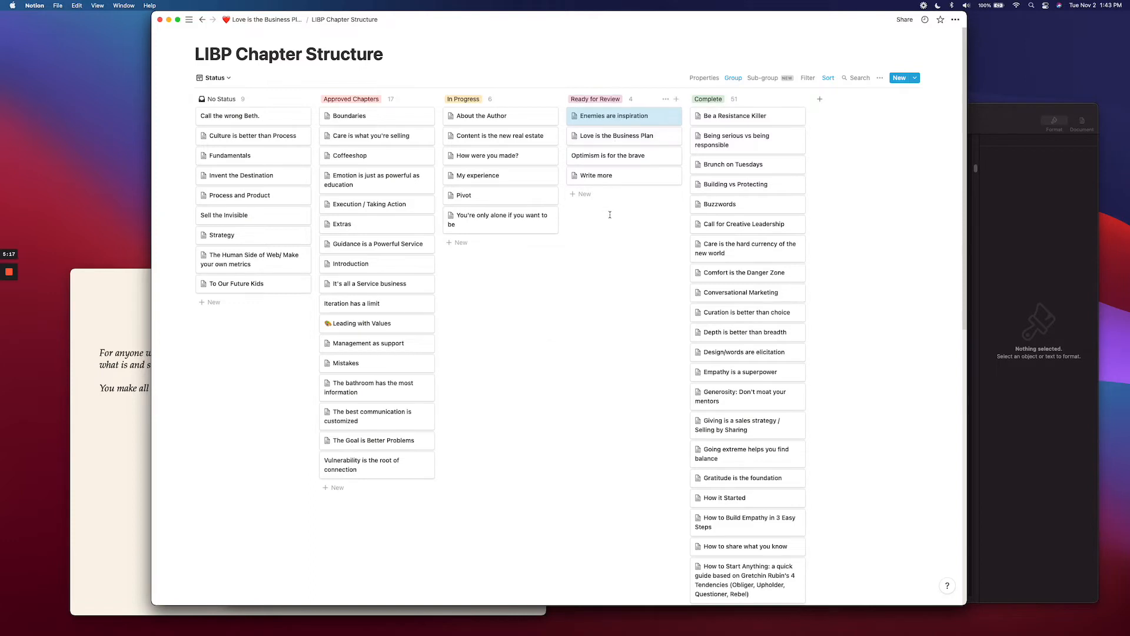
{"action": "mouse_move", "coordinate": [605, 224]}
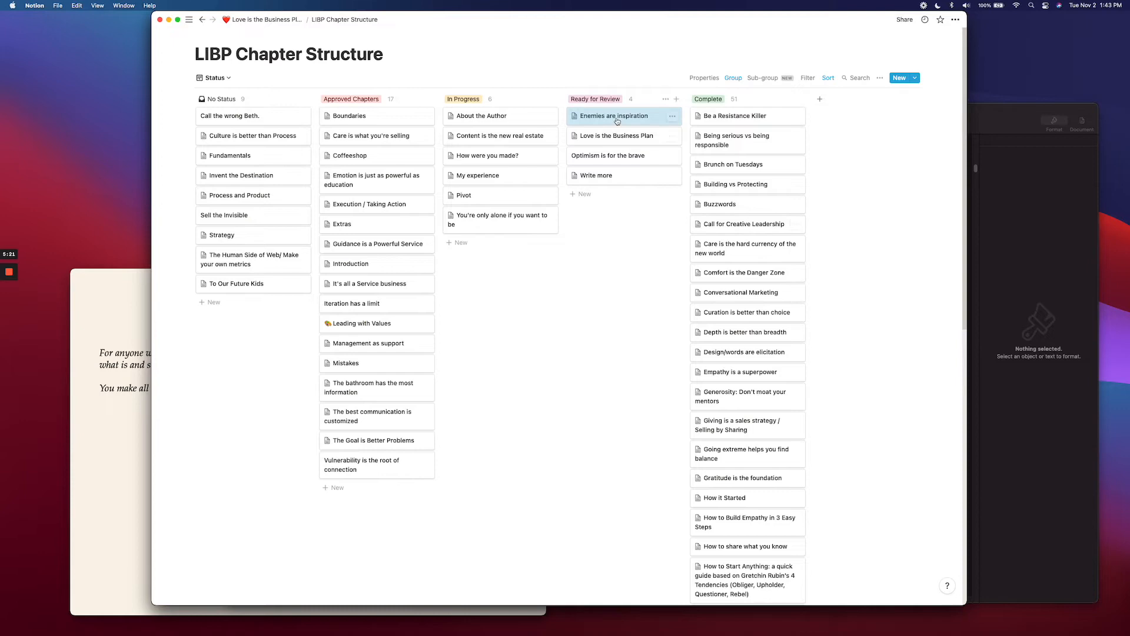
Check the Enemies are inspiration page, then drag its card into the Complete column.
{"action": "left_click", "coordinate": [612, 115]}
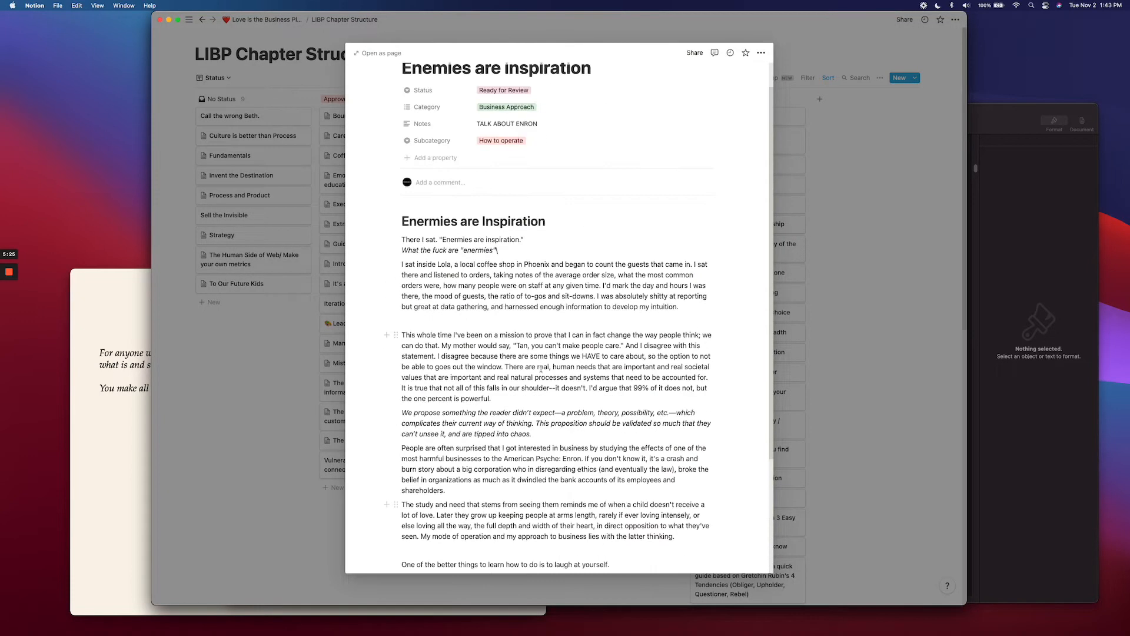
{"action": "scroll", "scroll_direction": "down", "scroll_amount": 3}
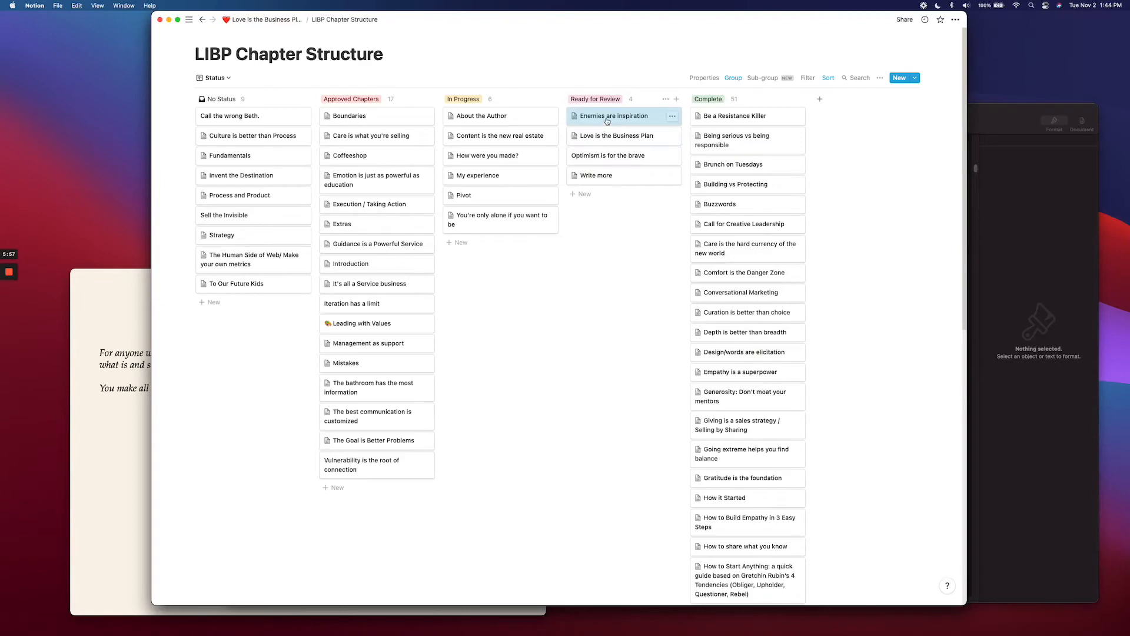
{"action": "left_click", "coordinate": [614, 115]}
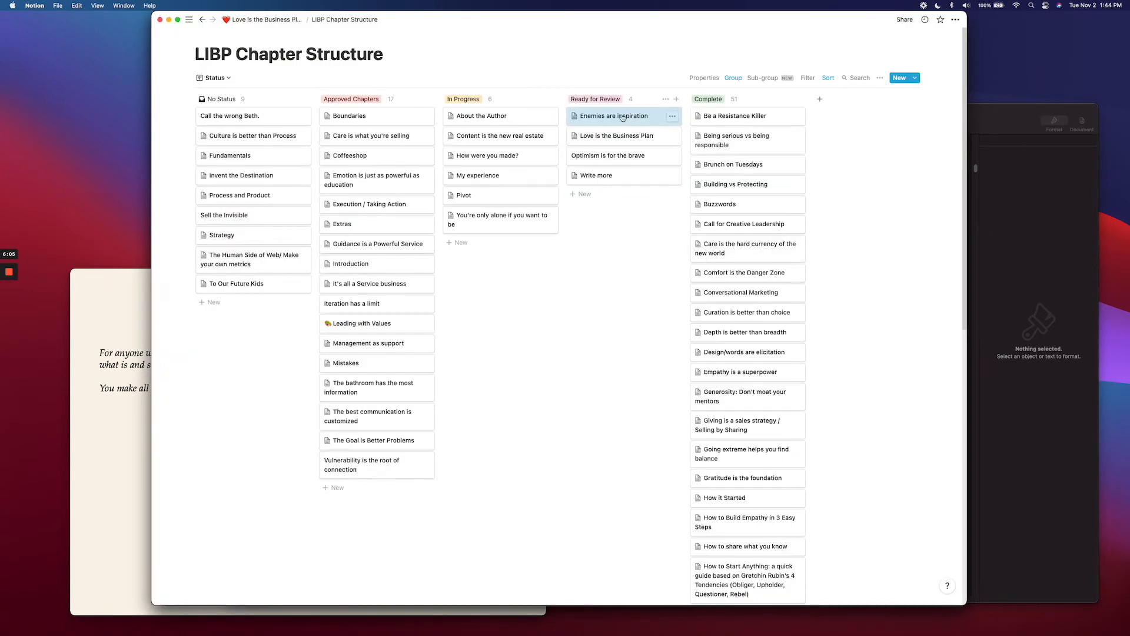
{"action": "left_click_drag", "start_coordinate": [613, 116], "coordinate": [710, 124]}
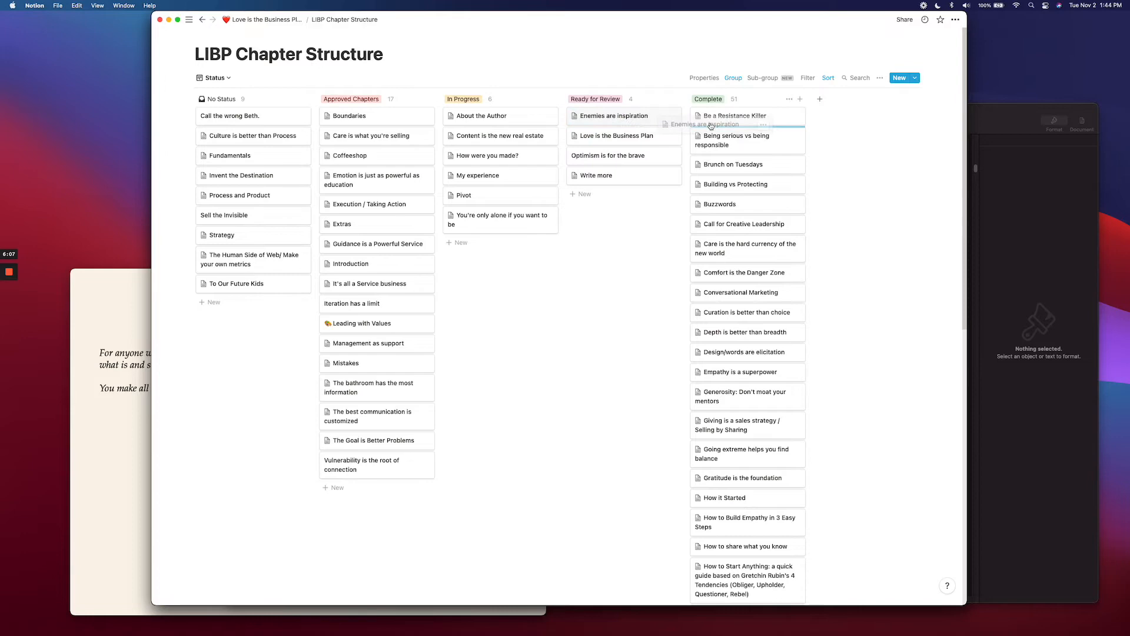
{"action": "left_click", "coordinate": [612, 116]}
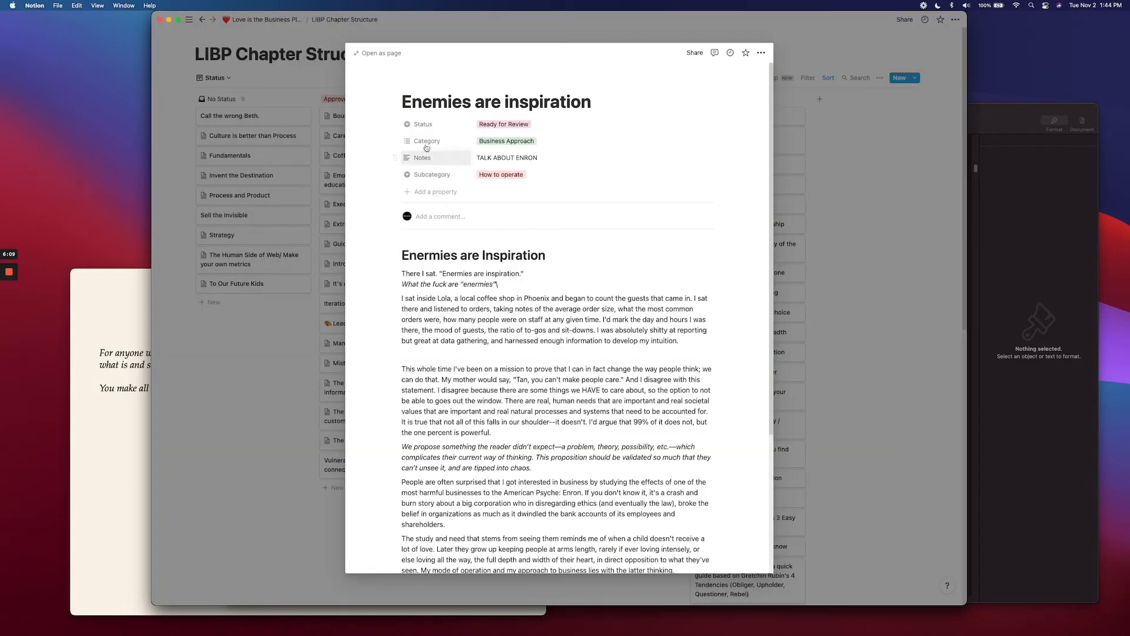
{"action": "left_click", "coordinate": [503, 123]}
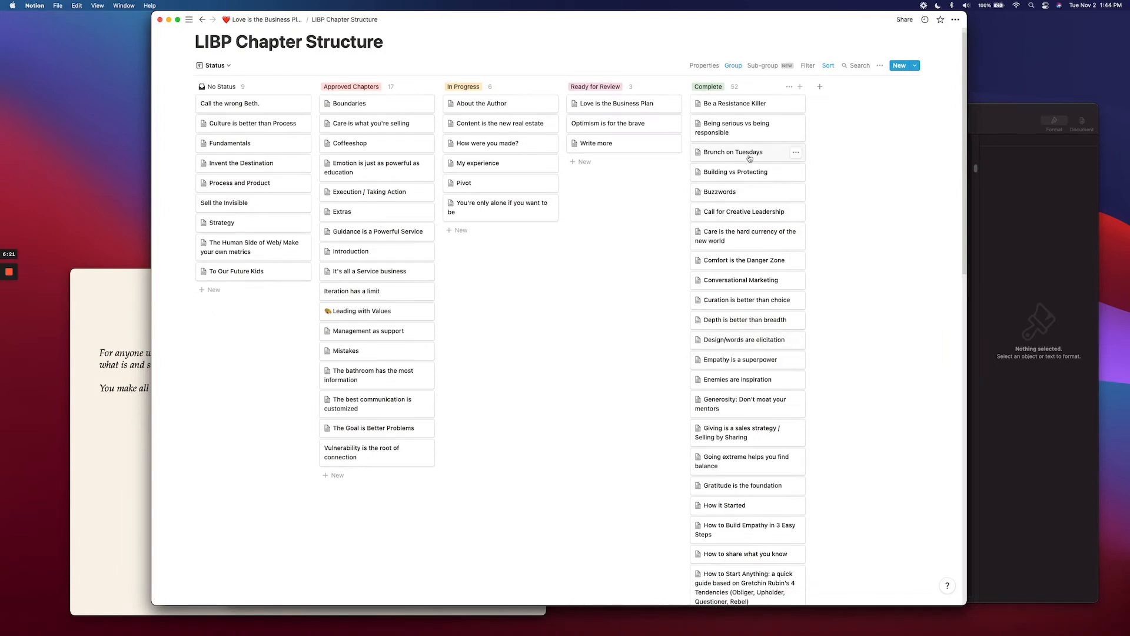
Open Building vs Protecting and color its opening sentence red with /red.
{"action": "left_click", "coordinate": [733, 152]}
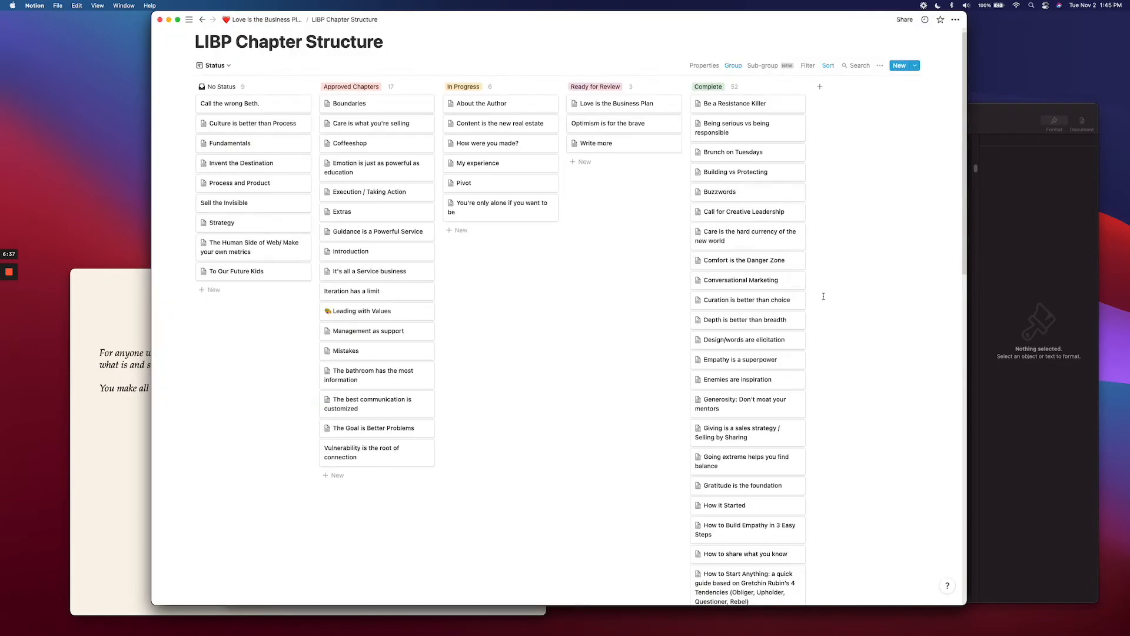
{"action": "left_click", "coordinate": [734, 171]}
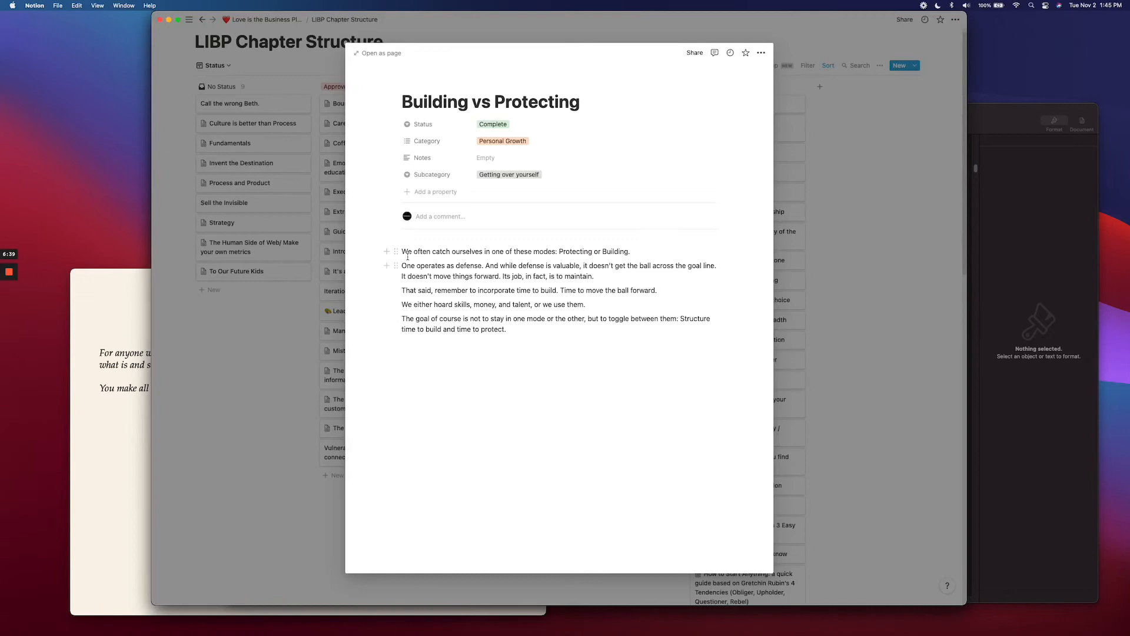
{"action": "left_click", "coordinate": [395, 252]}
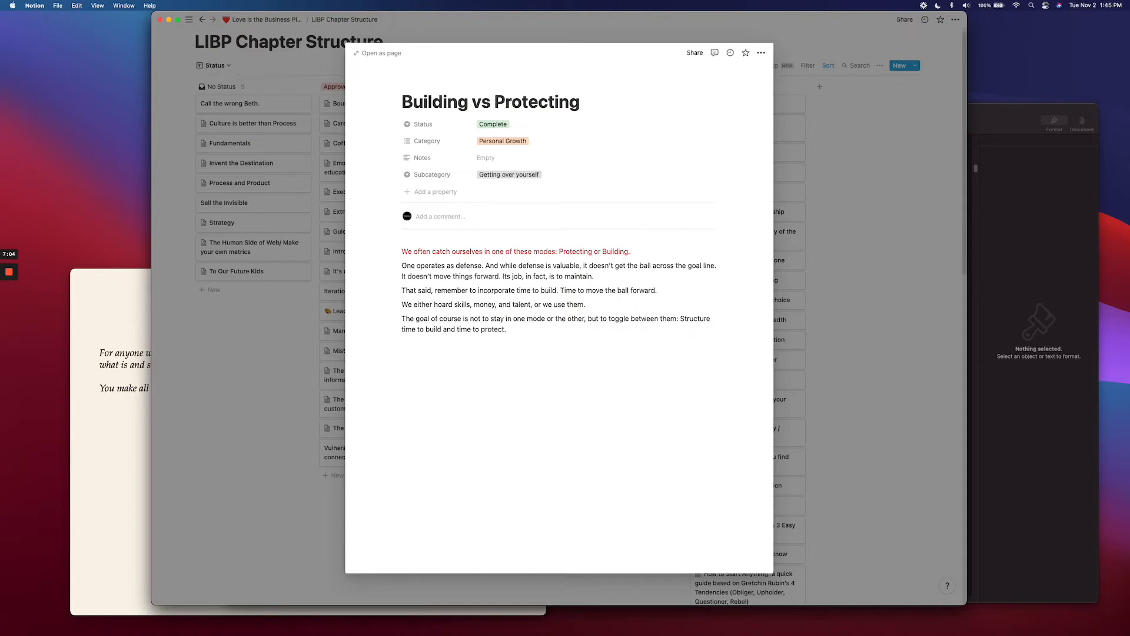
{"action": "type", "text": "/red"}
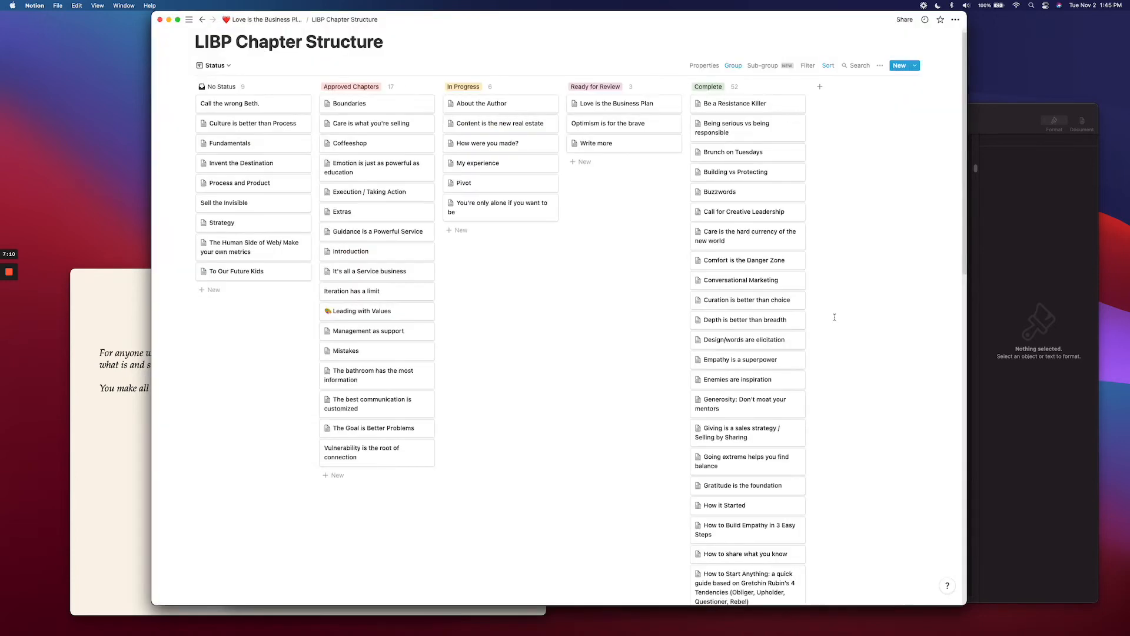
{"action": "mouse_move", "coordinate": [757, 340]}
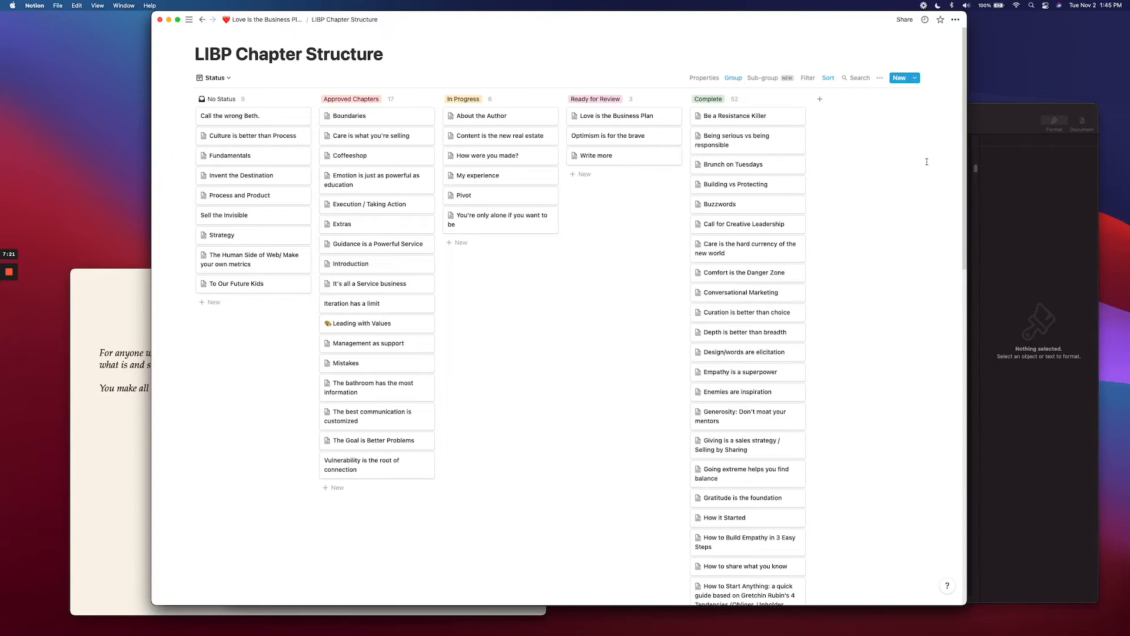
{"action": "mouse_move", "coordinate": [882, 61]}
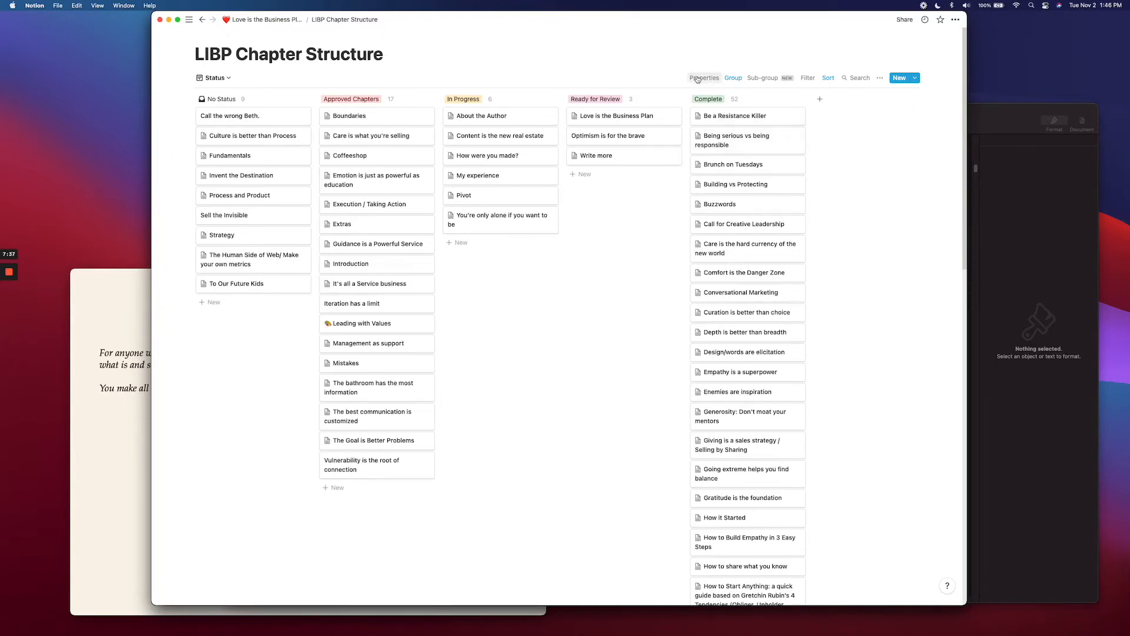
Turn on the Category property so tags like Personal Growth appear on cards.
{"action": "left_click", "coordinate": [704, 77]}
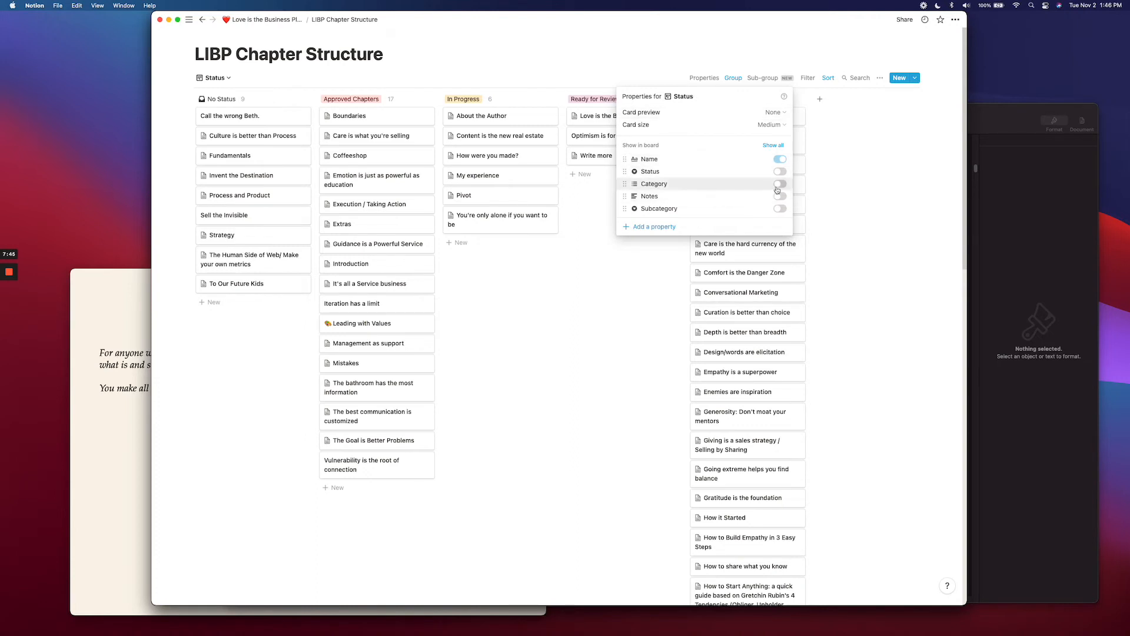
{"action": "left_click", "coordinate": [779, 183]}
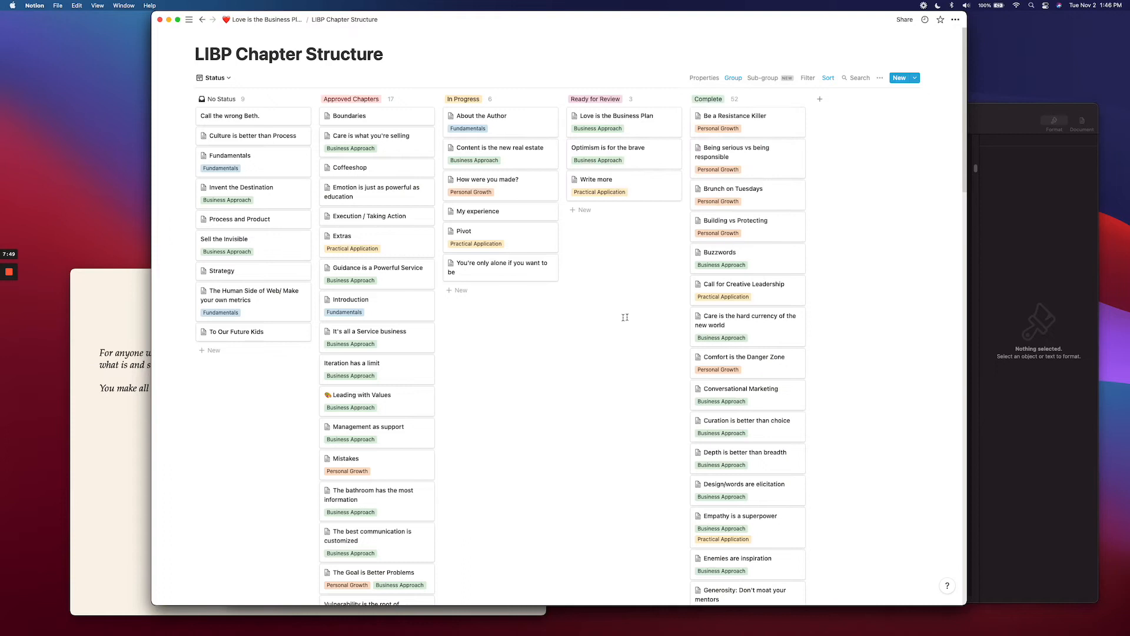
{"action": "mouse_move", "coordinate": [658, 302]}
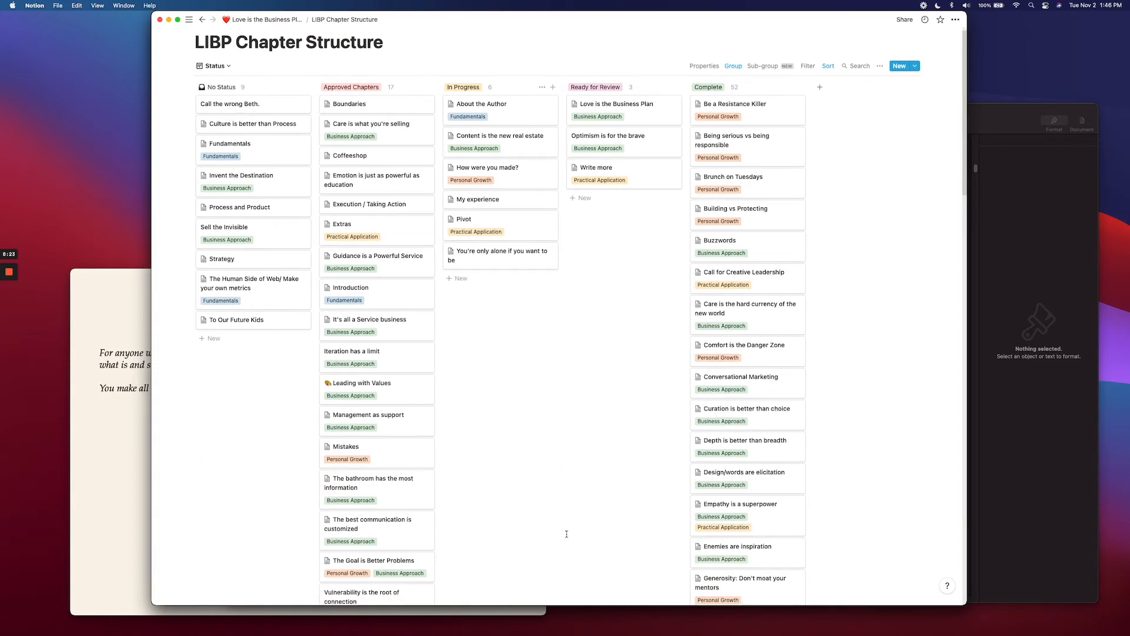
{"action": "mouse_move", "coordinate": [587, 386]}
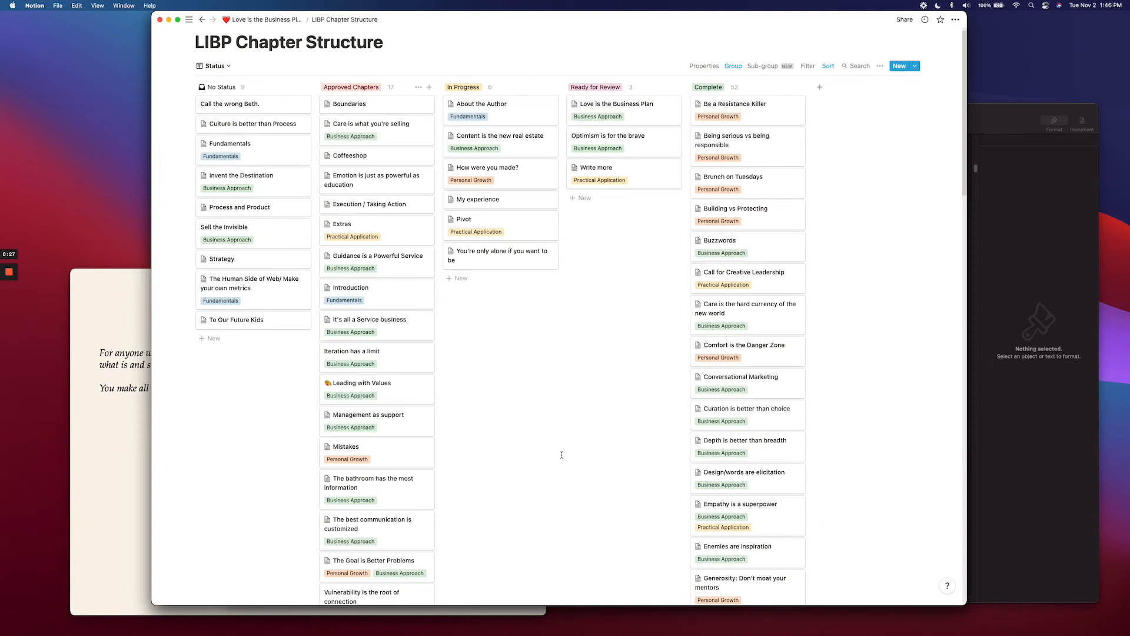
{"action": "mouse_move", "coordinate": [623, 321]}
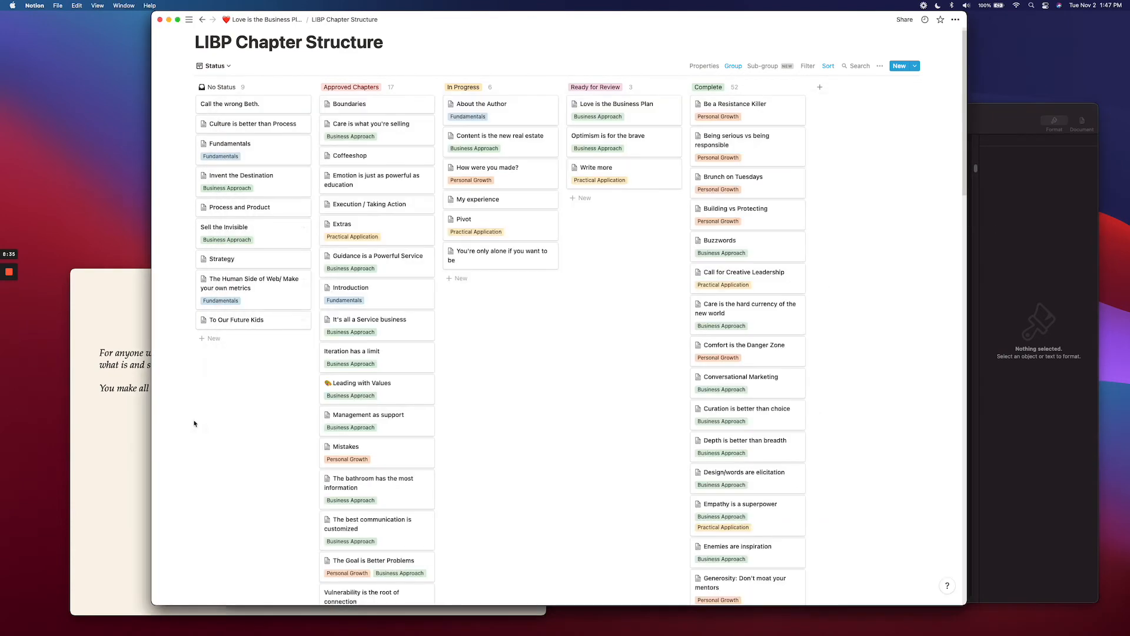
Switch to the Categories Table view and scroll through its 52 chapter rows.
{"action": "left_click", "coordinate": [213, 65]}
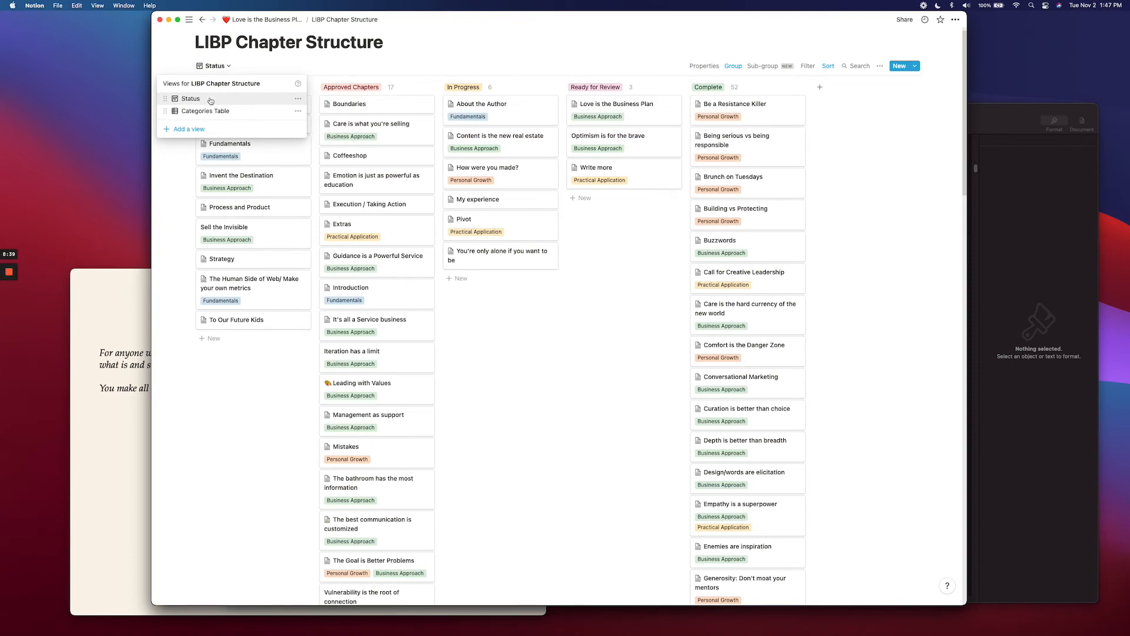
{"action": "left_click", "coordinate": [205, 112]}
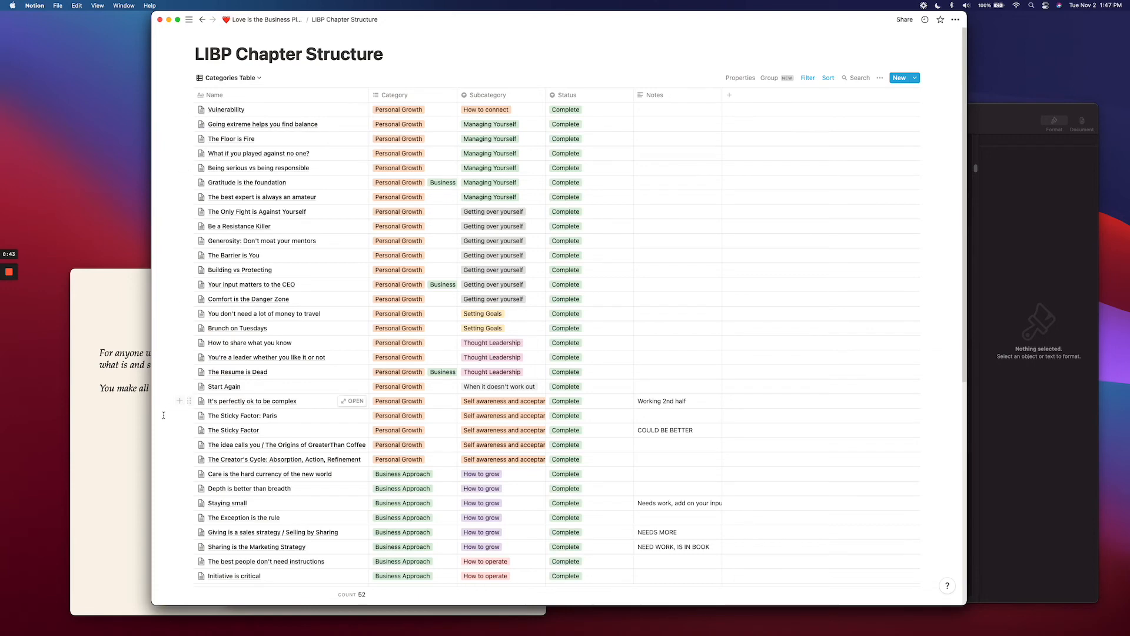
{"action": "scroll", "scroll_direction": "down", "scroll_amount": 3}
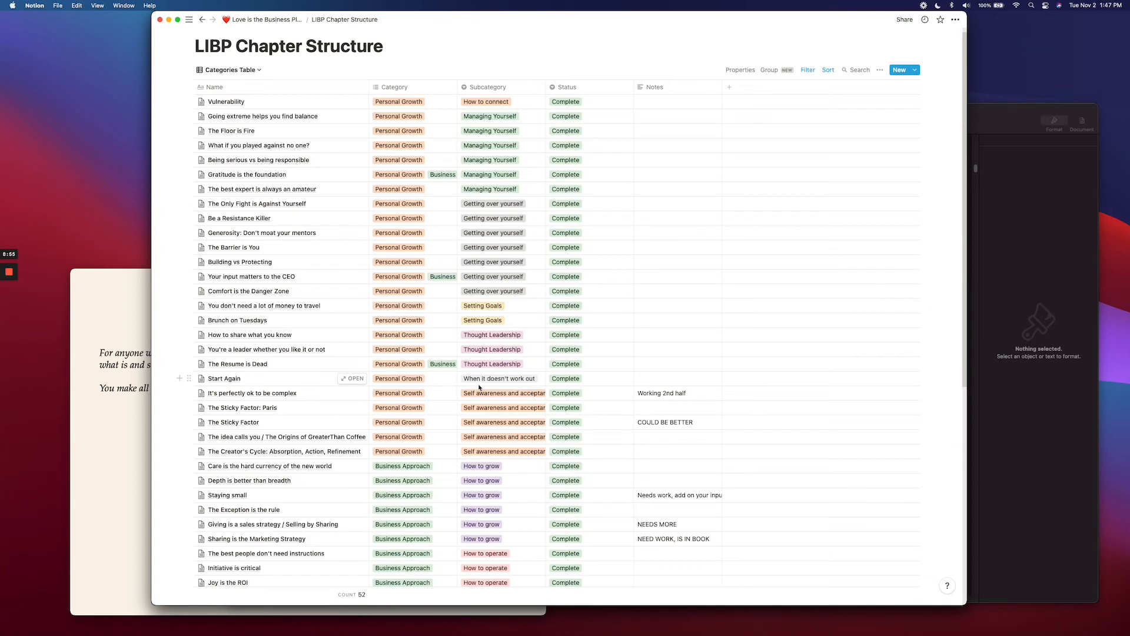
{"action": "scroll", "scroll_direction": "down", "scroll_amount": 3}
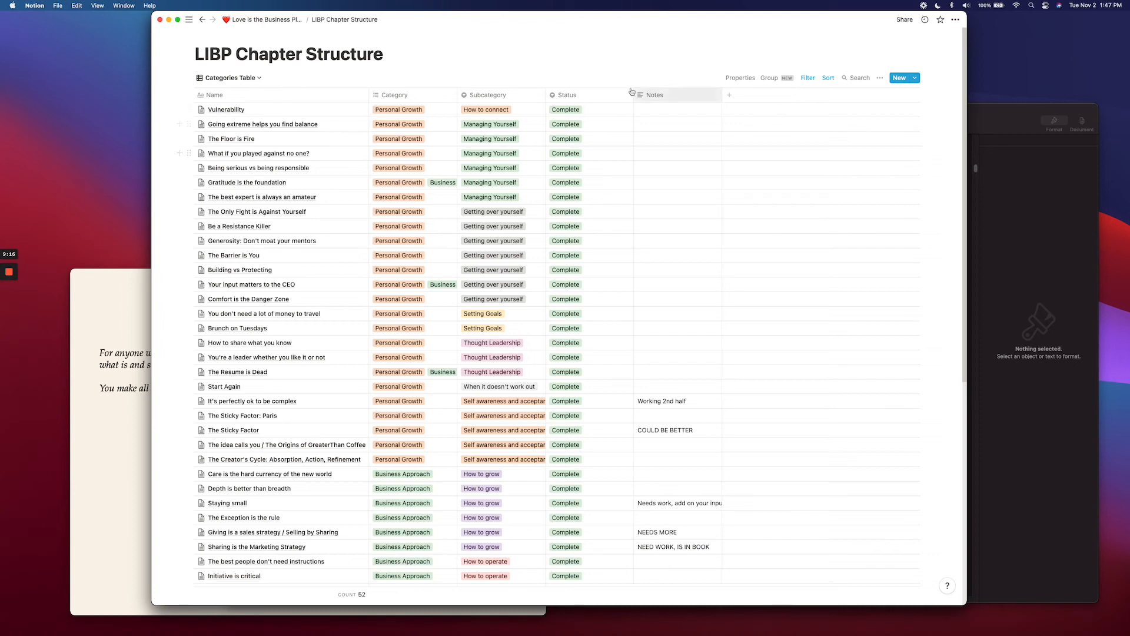
{"action": "mouse_move", "coordinate": [524, 270]}
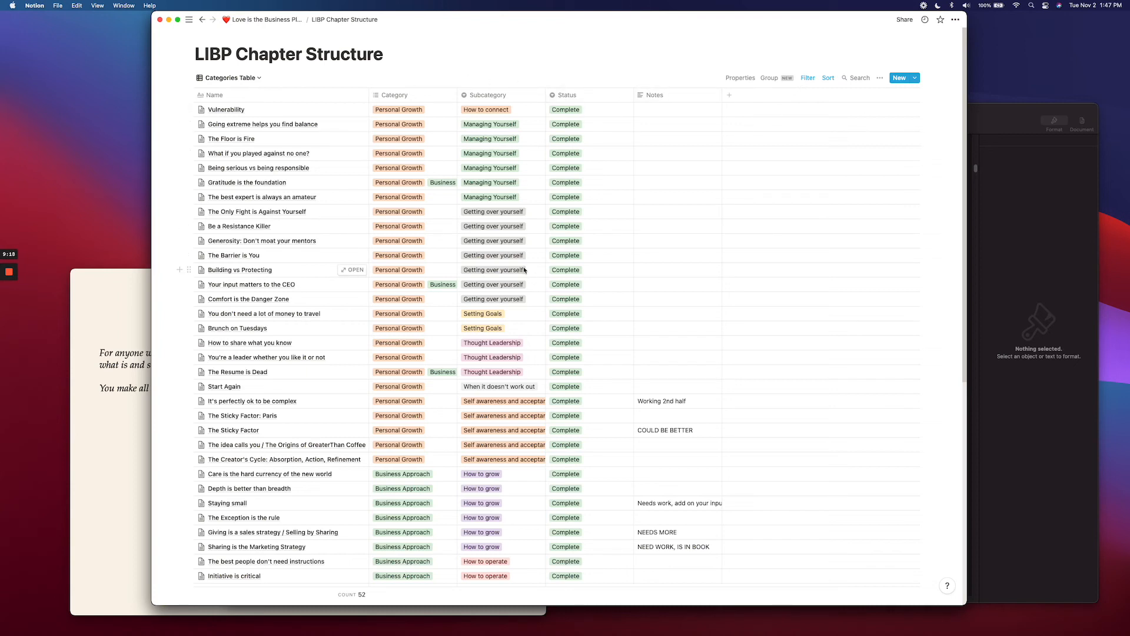
{"action": "mouse_move", "coordinate": [443, 494]}
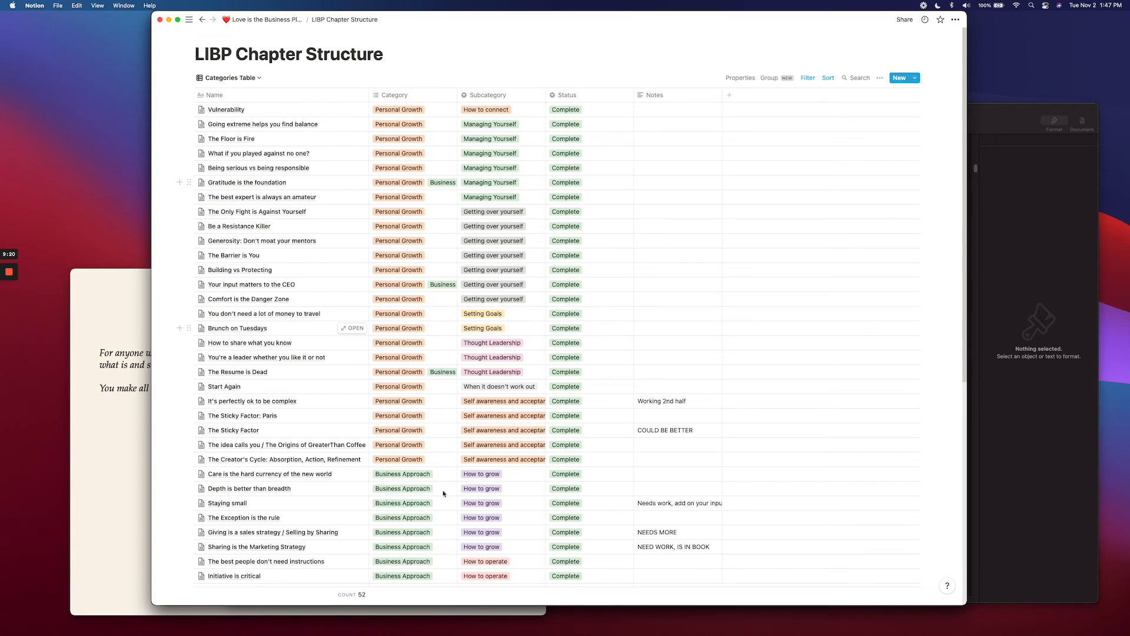
{"action": "scroll", "scroll_direction": "down", "scroll_amount": 3}
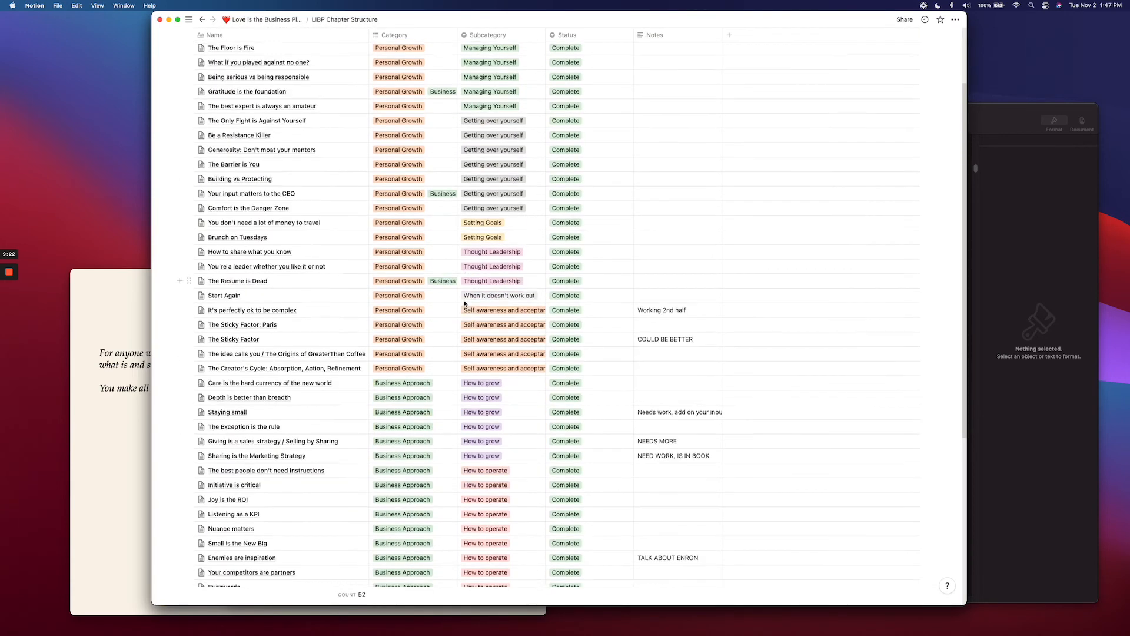
{"action": "scroll", "scroll_direction": "down", "scroll_amount": 3}
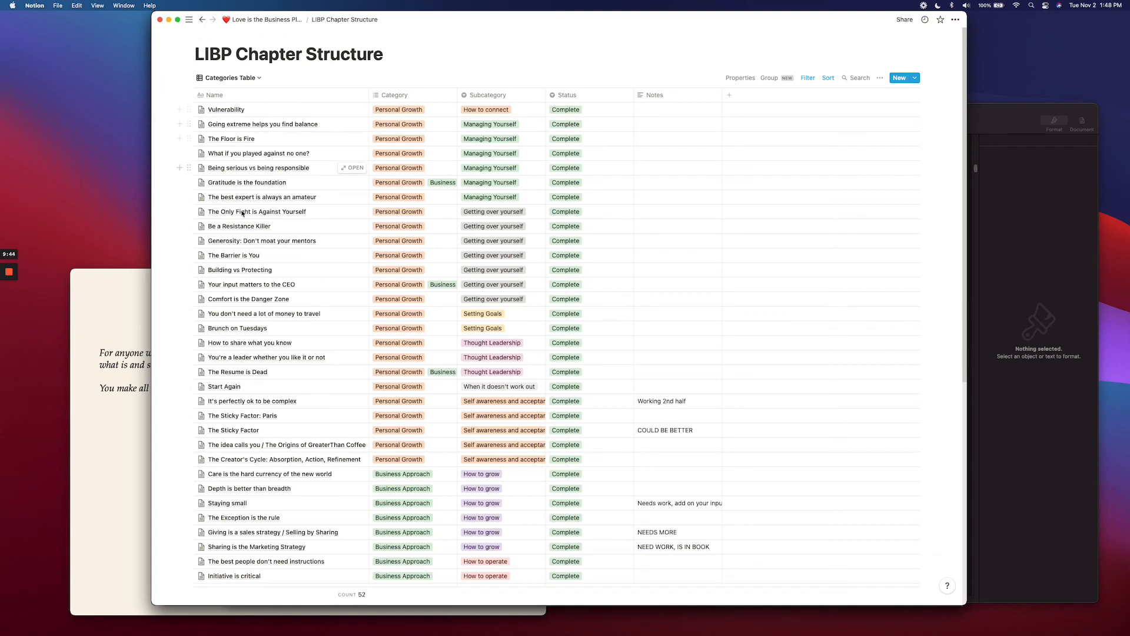
{"action": "mouse_move", "coordinate": [343, 495]}
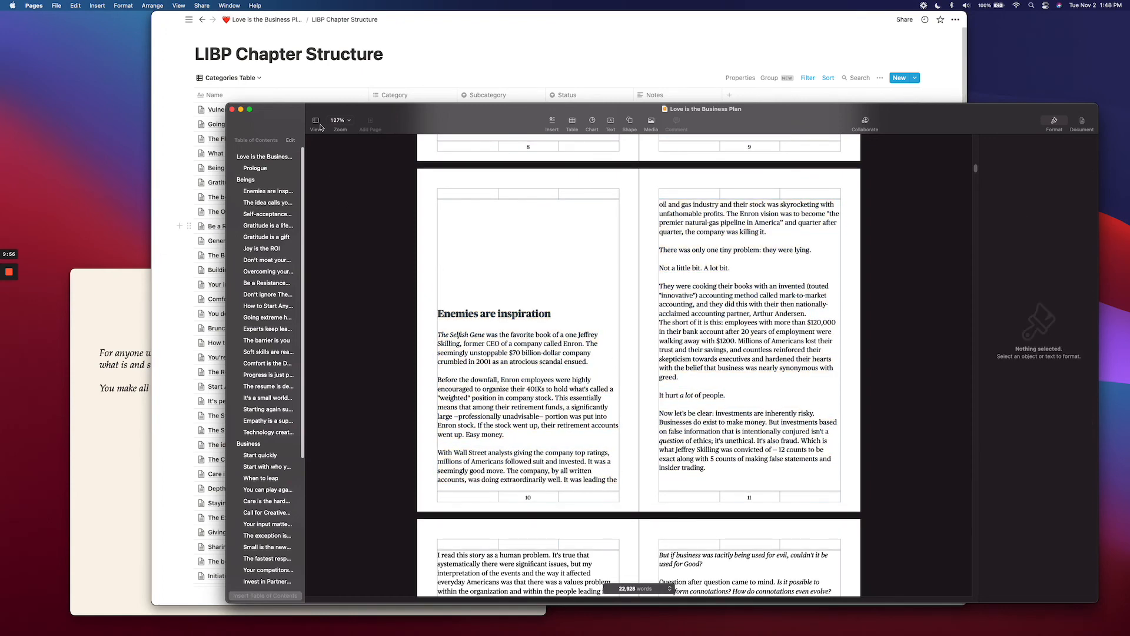
{"action": "mouse_move", "coordinate": [266, 137]}
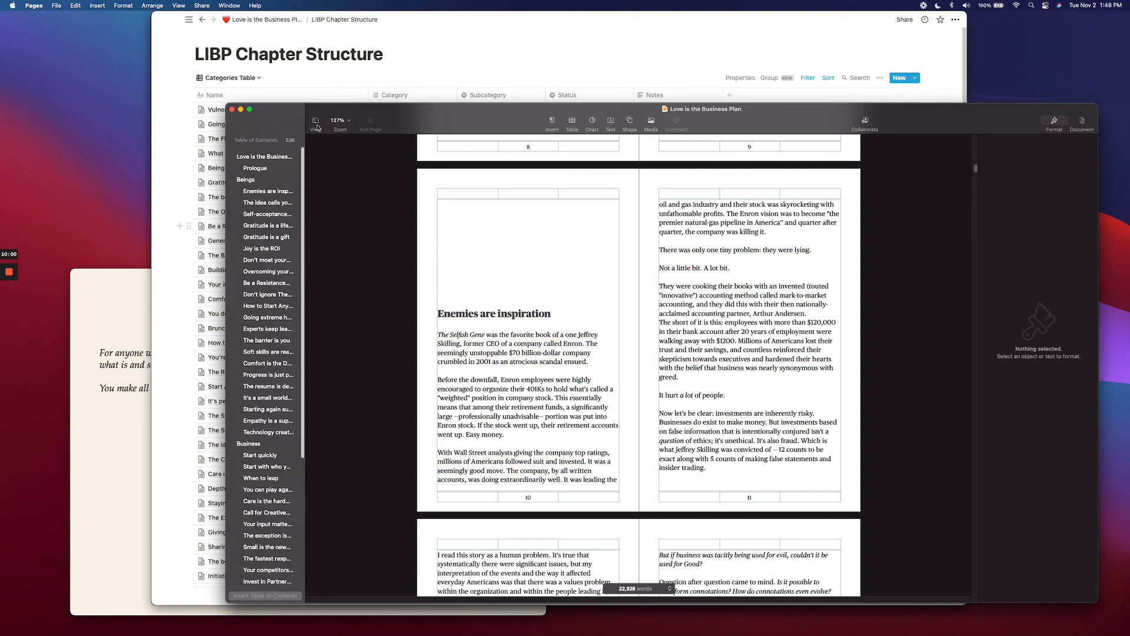
Check the View options, then scroll the table of contents to 'You can play against no one'.
{"action": "left_click", "coordinate": [315, 120]}
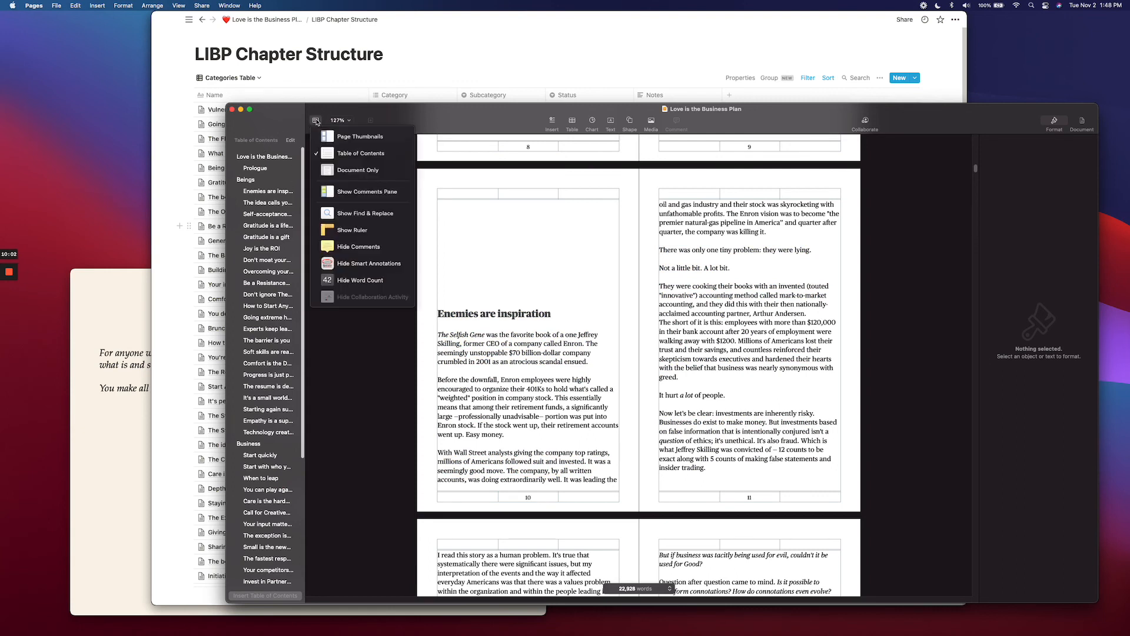
{"action": "mouse_move", "coordinate": [308, 118]}
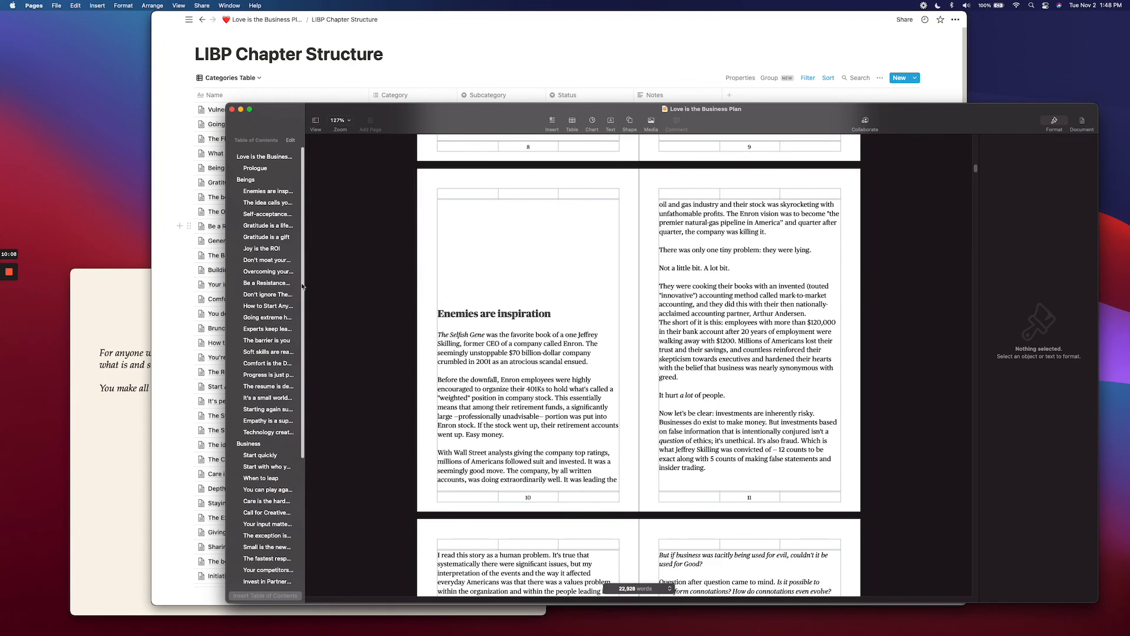
{"action": "mouse_move", "coordinate": [303, 282]}
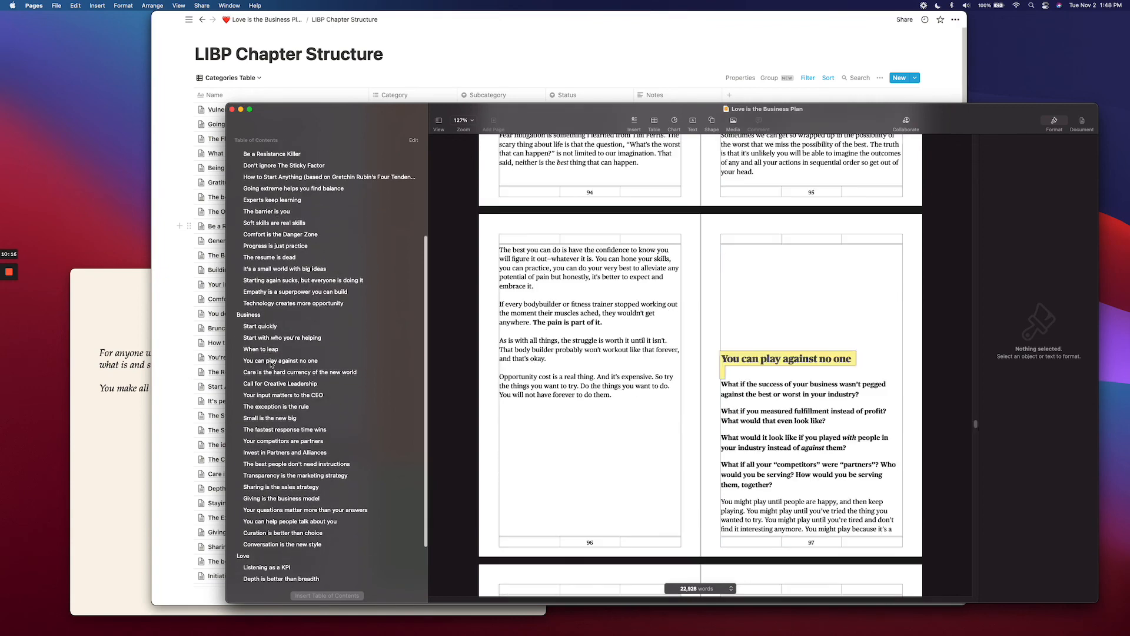
{"action": "scroll", "scroll_direction": "down", "scroll_amount": 3}
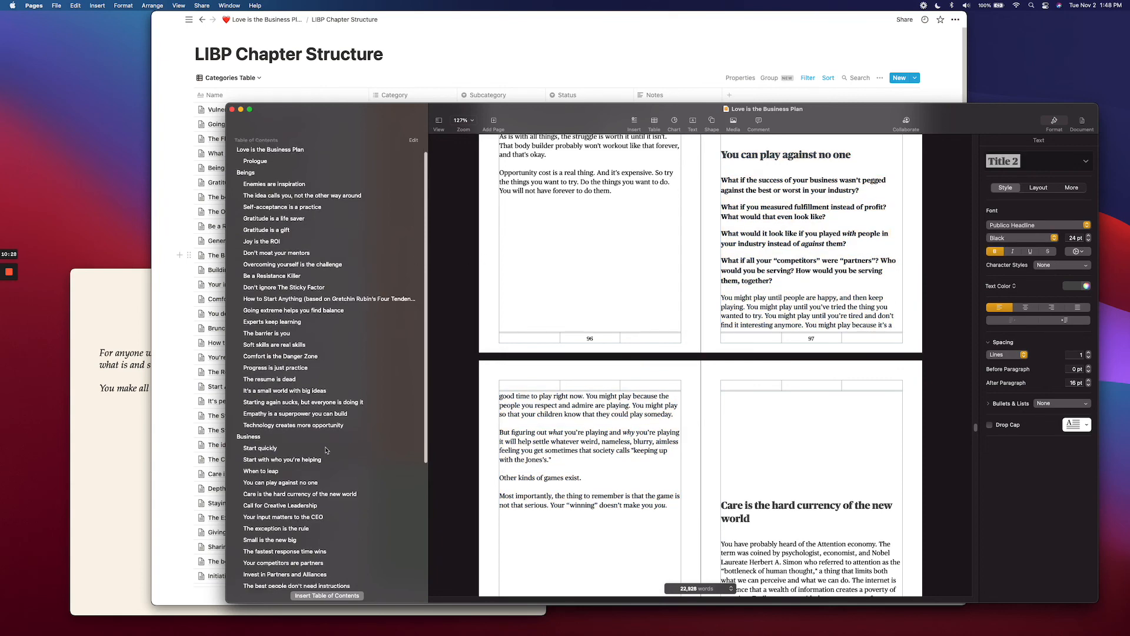
{"action": "scroll", "scroll_direction": "down", "scroll_amount": 3}
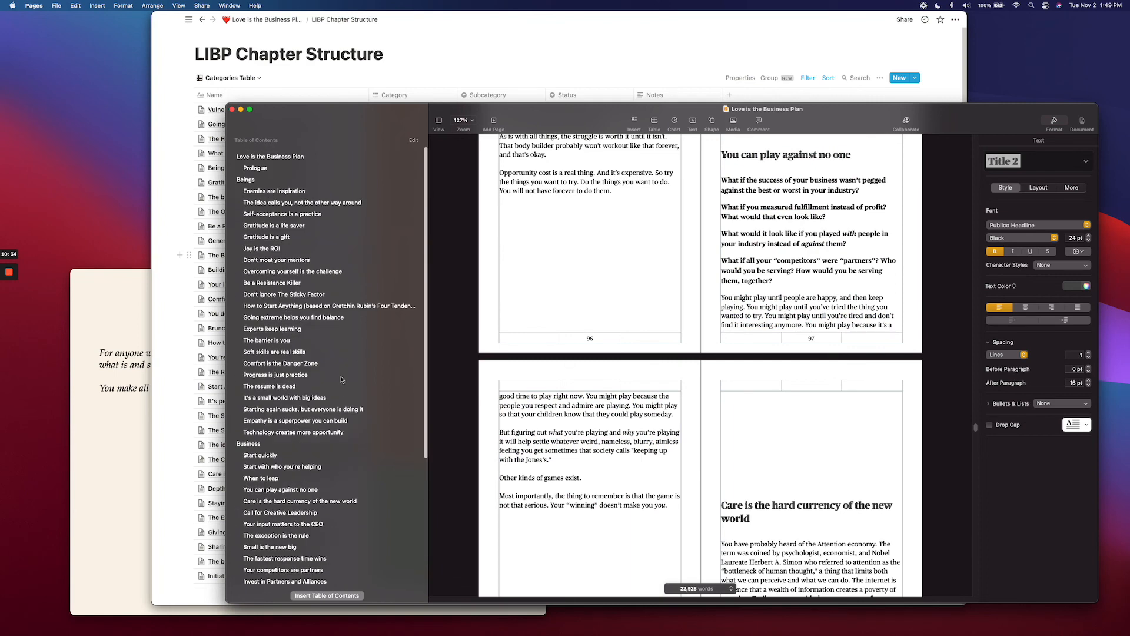
{"action": "scroll", "scroll_direction": "down", "scroll_amount": 3}
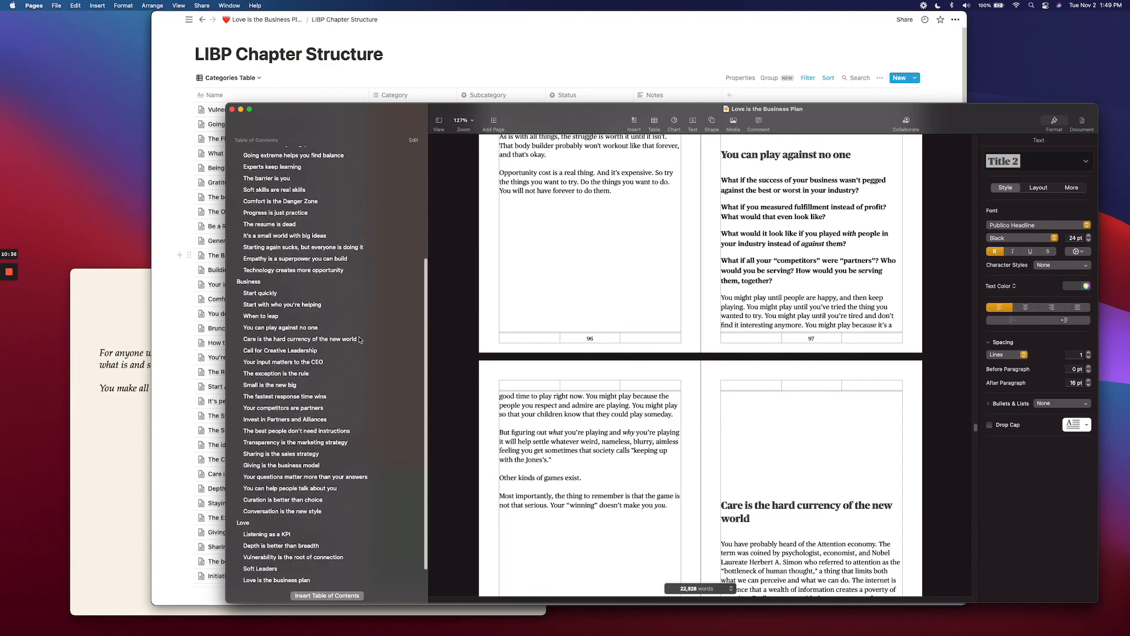